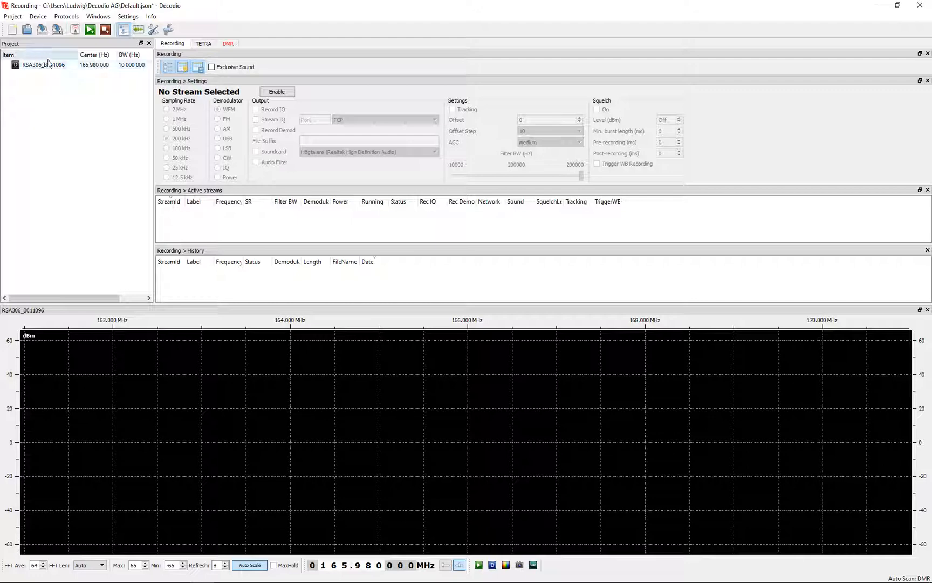
- Bring up the DMR module, then close DMR and TETRA, leaving only Recording
{"action": "left_click", "coordinate": [227, 42]}
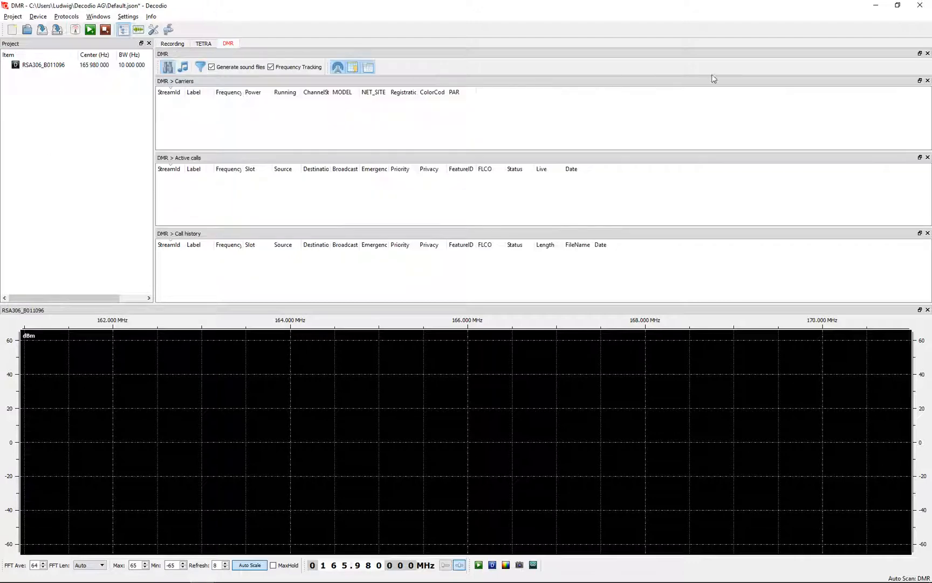
{"action": "left_click", "coordinate": [203, 42]}
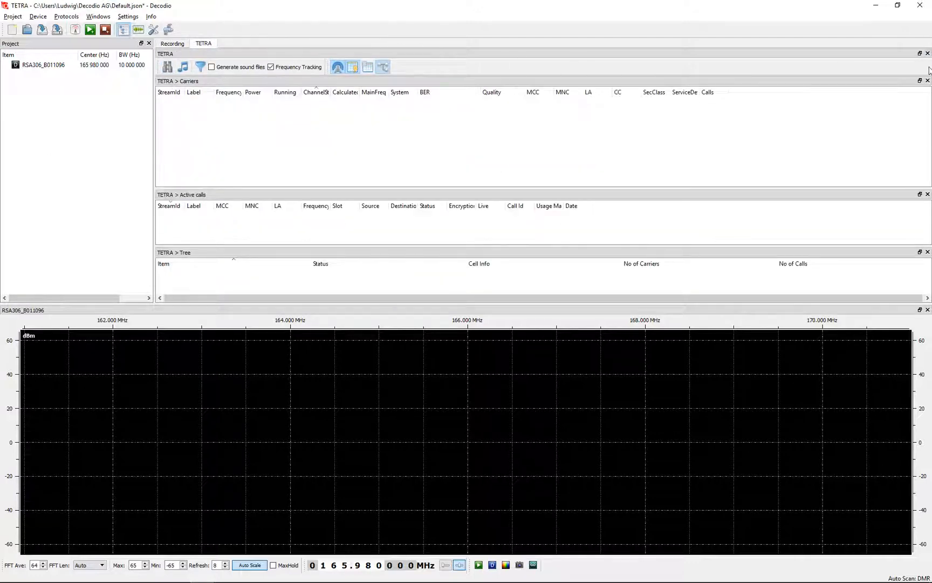
{"action": "left_click", "coordinate": [171, 42]}
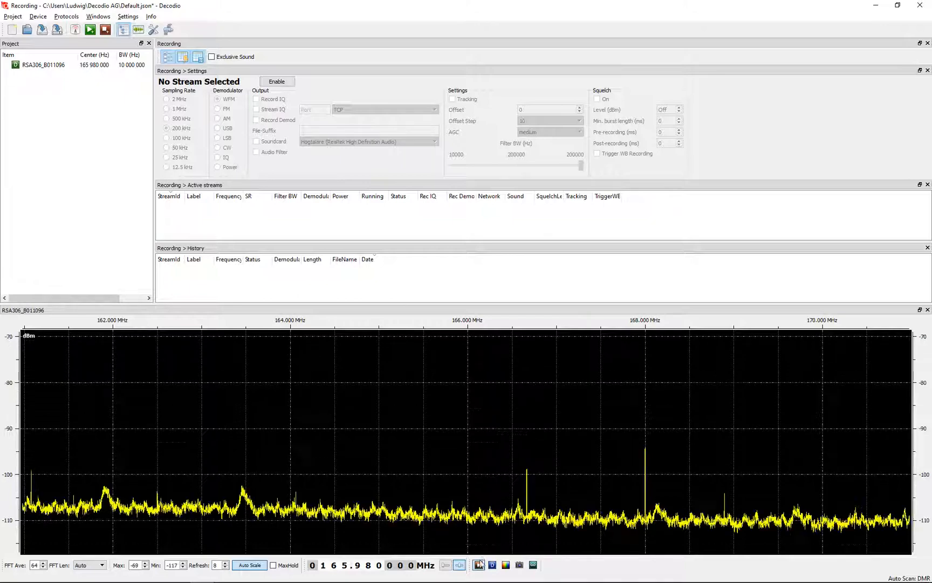
- Retune to 101.98 MHz with a waterfall and add a WFM stream at 99.42 MHz
{"action": "left_click", "coordinate": [505, 565]}
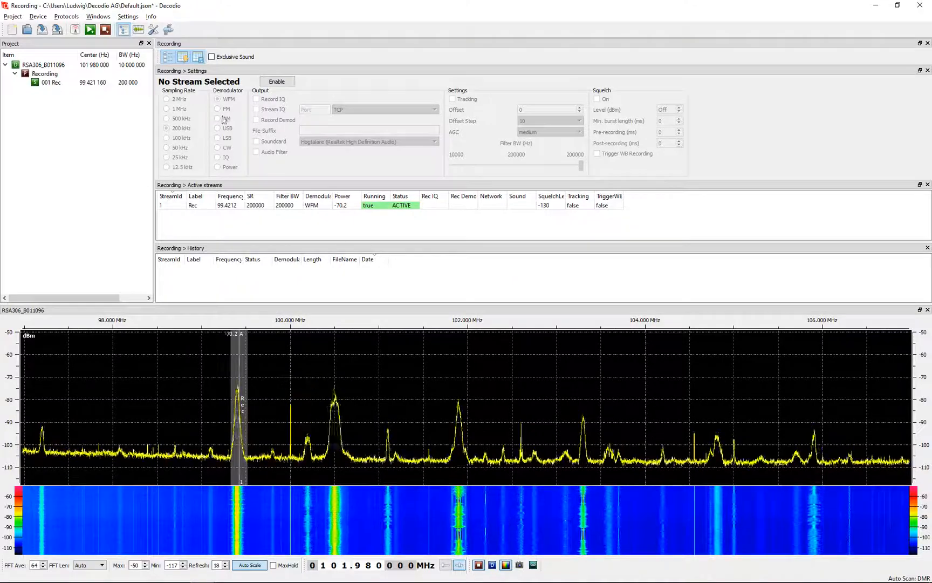
- Enable tracking on the 99.42 MHz stream and add streams at 100.5 and 101.9 MHz
{"action": "left_click", "coordinate": [170, 204]}
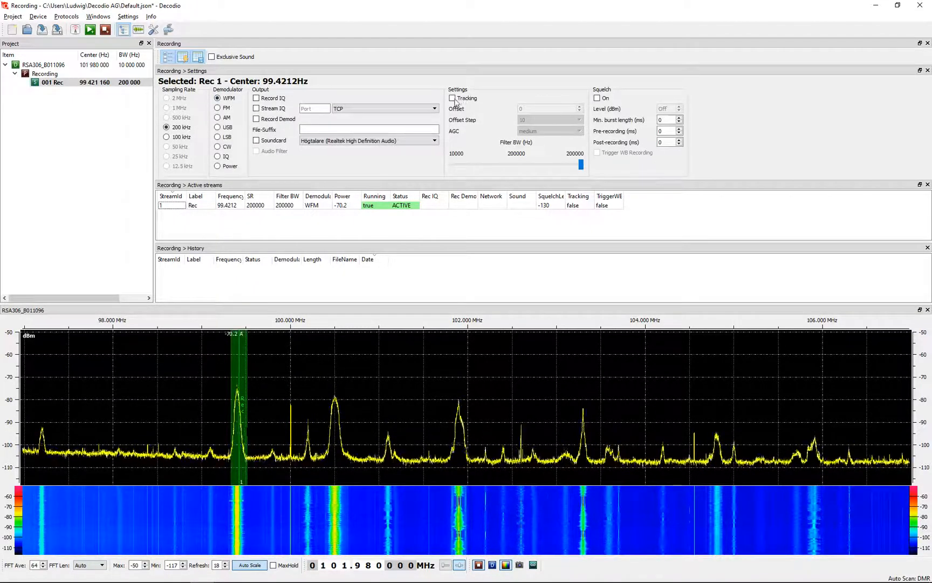
{"action": "left_click", "coordinate": [453, 98]}
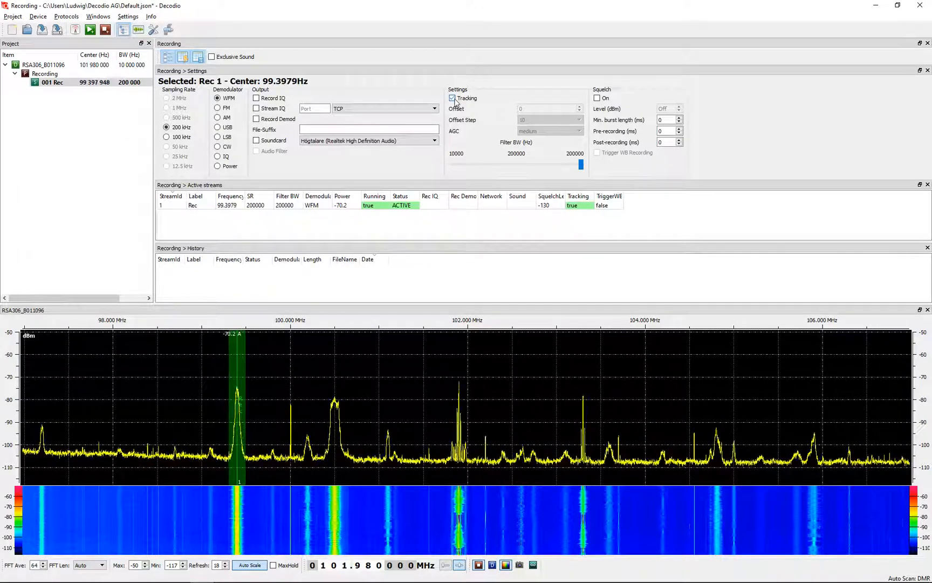
{"action": "left_click", "coordinate": [138, 30]}
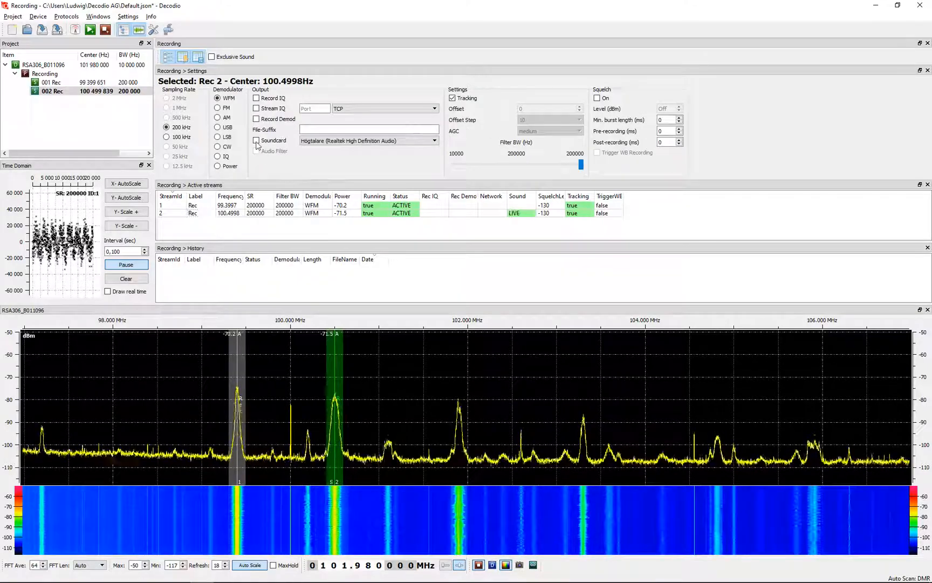
{"action": "left_click", "coordinate": [257, 140]}
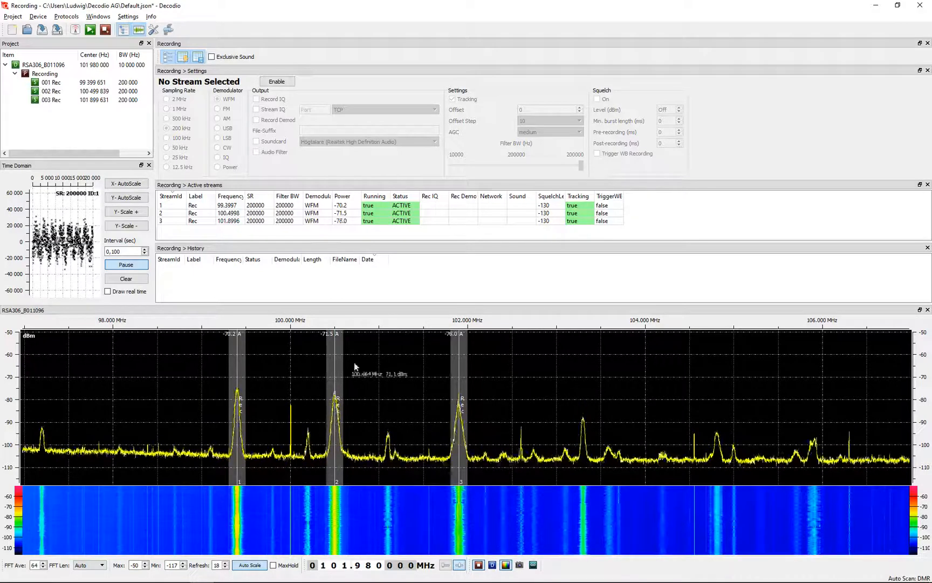
{"action": "left_click", "coordinate": [52, 82]}
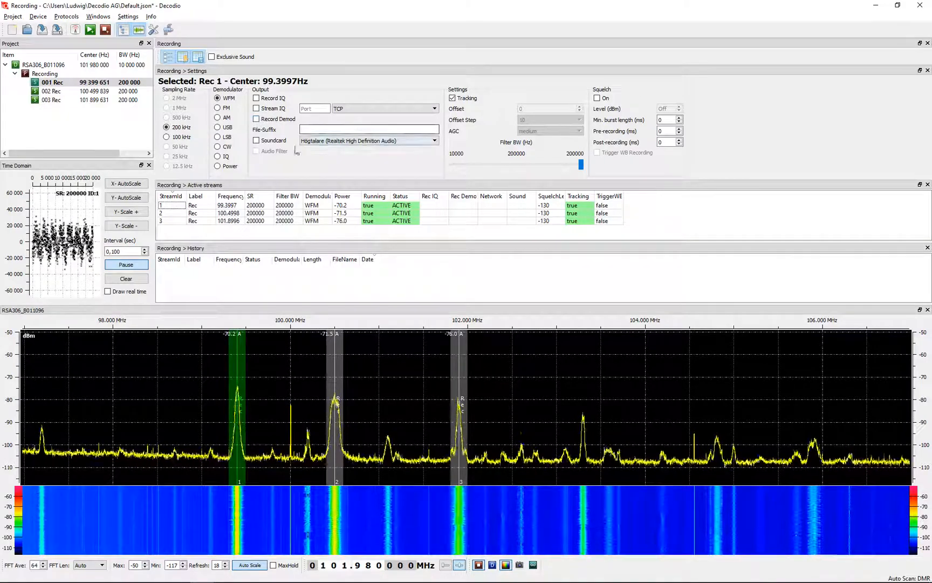
{"action": "left_click", "coordinate": [256, 140]}
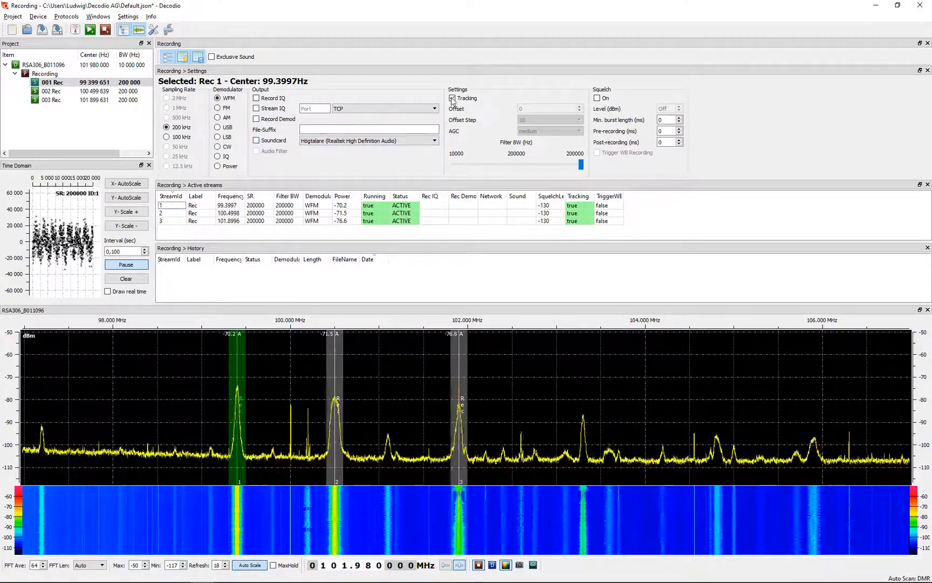
{"action": "left_click", "coordinate": [452, 98]}
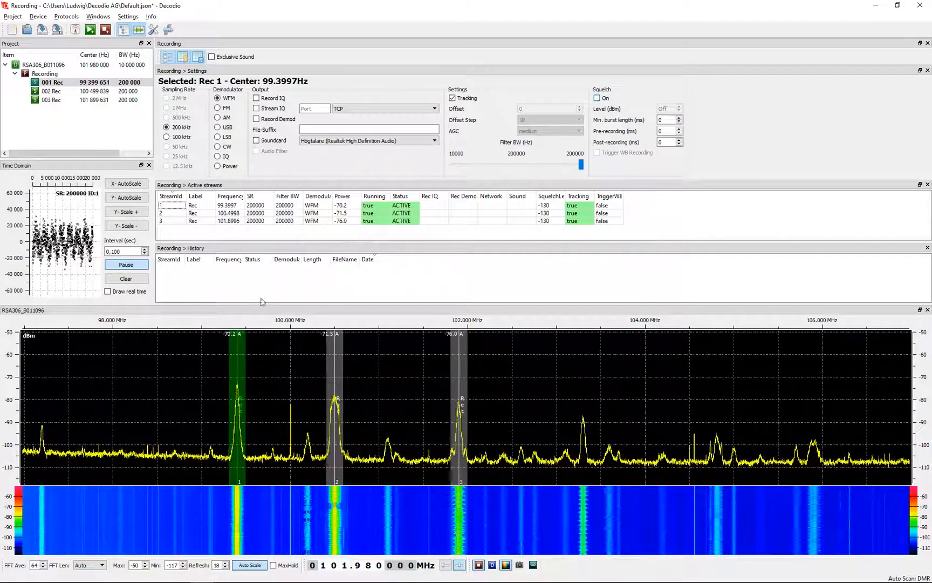
{"action": "left_click", "coordinate": [256, 140]}
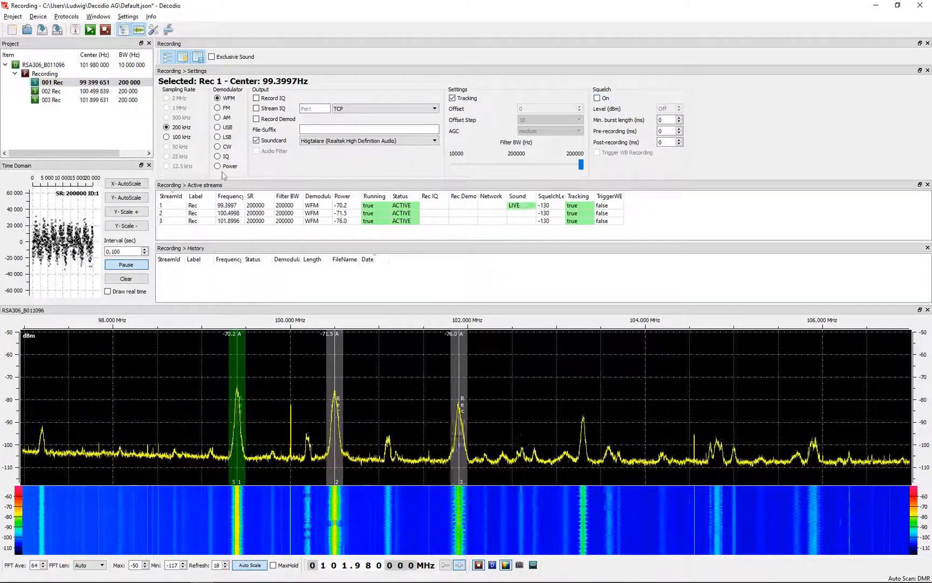
{"action": "left_click", "coordinate": [52, 91]}
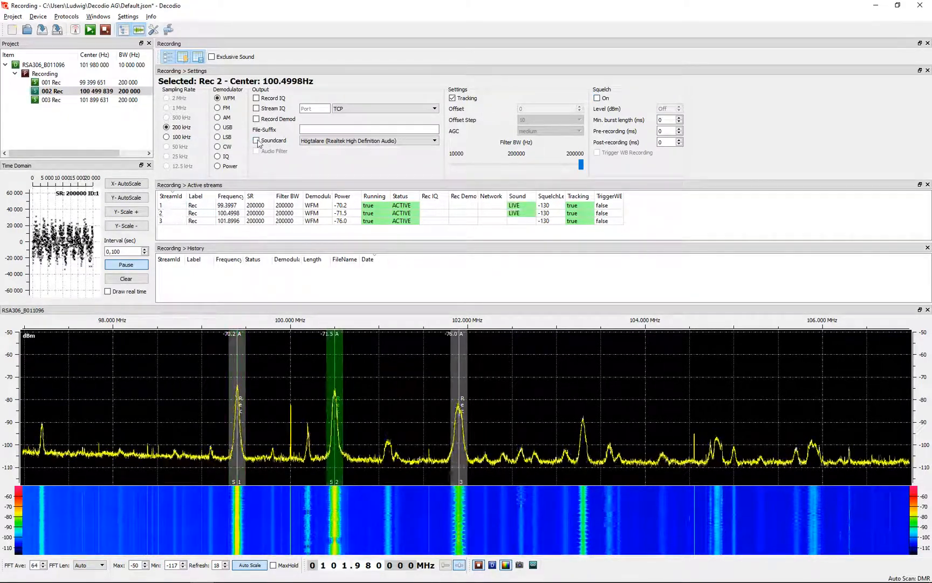
{"action": "left_click", "coordinate": [52, 99]}
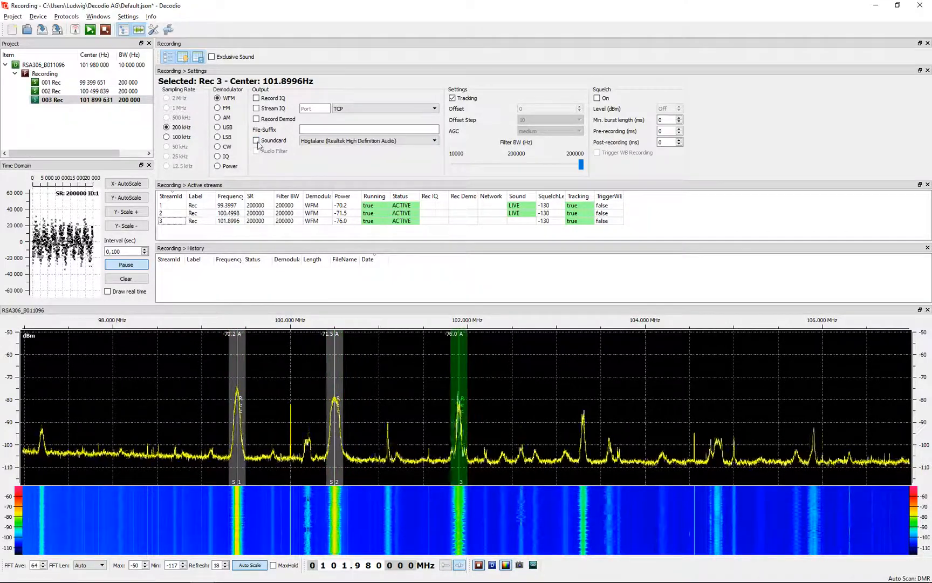
{"action": "left_click", "coordinate": [53, 82]}
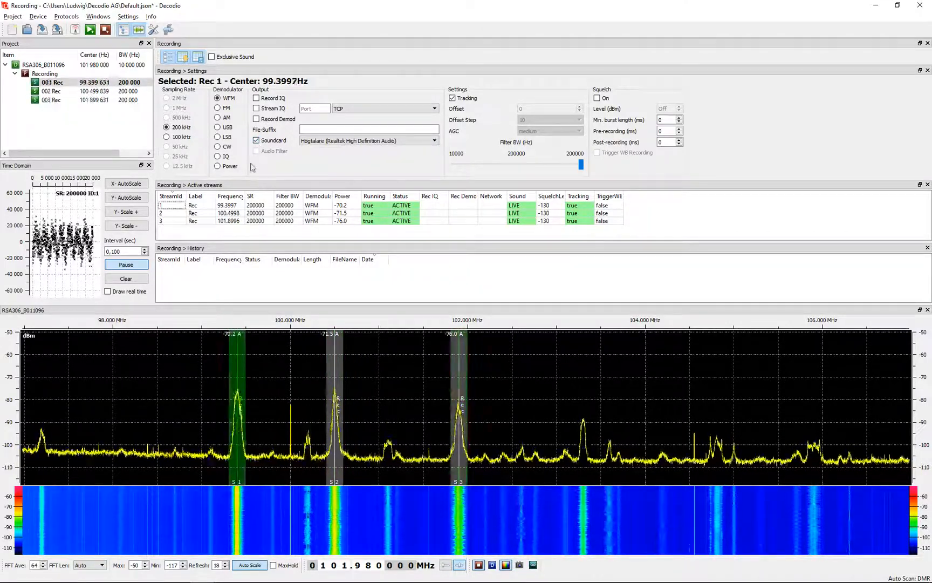
{"action": "left_click", "coordinate": [52, 92]}
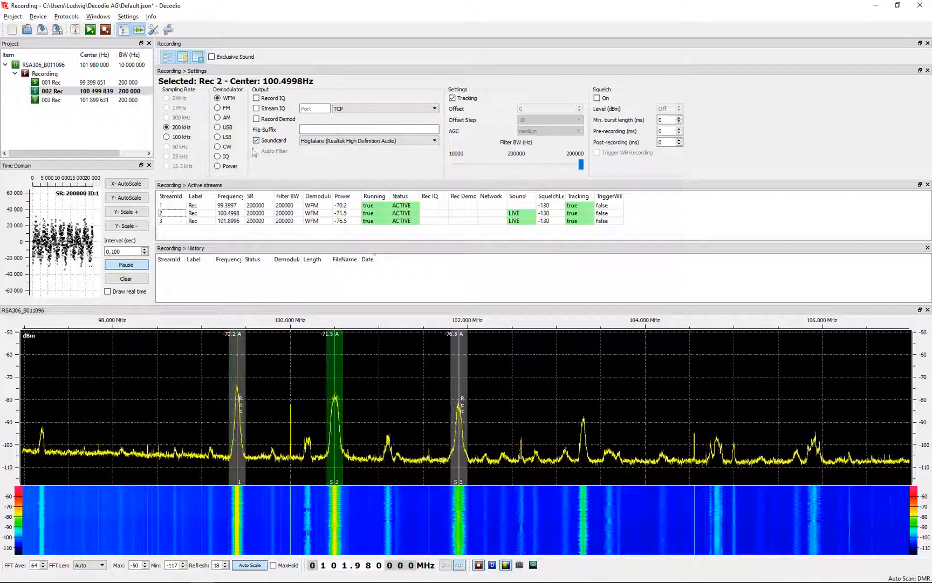
{"action": "left_click", "coordinate": [53, 99]}
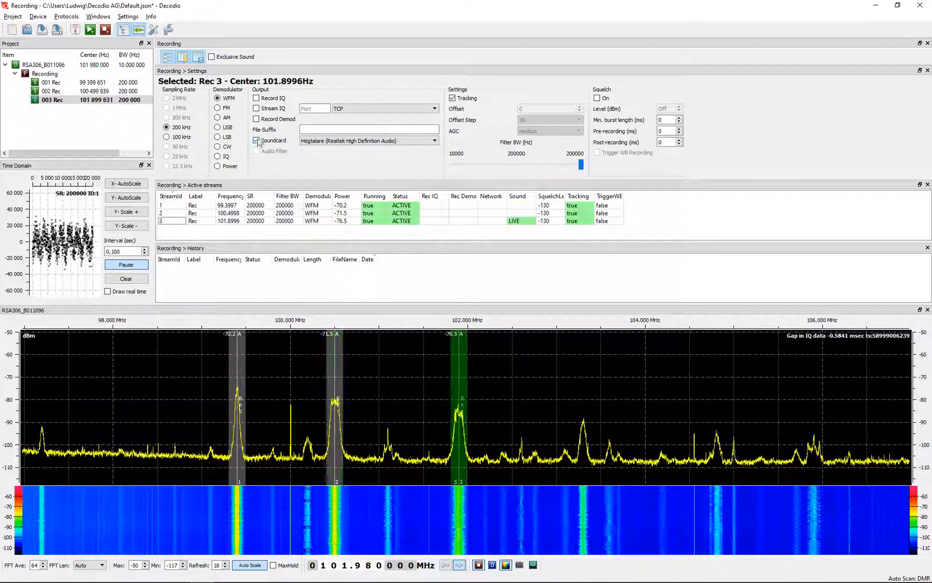
{"action": "left_click", "coordinate": [257, 141]}
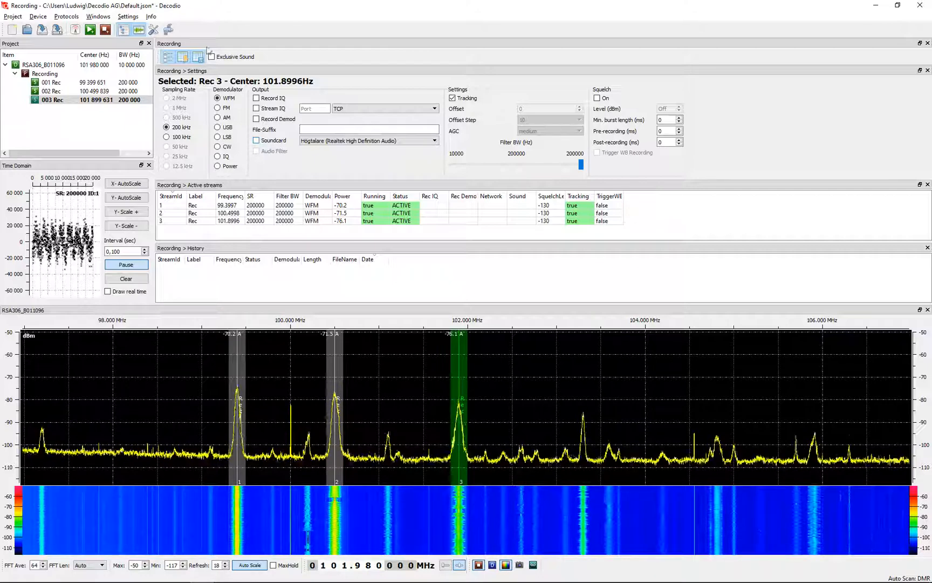
- Open the TETRA decoding module from the Protocols menu
{"action": "left_click", "coordinate": [66, 17]}
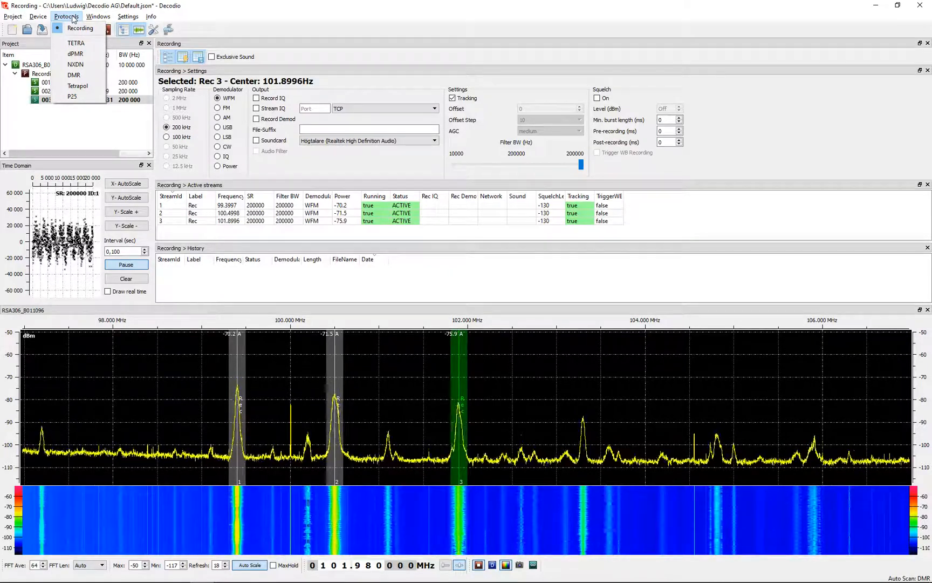
{"action": "mouse_move", "coordinate": [75, 53]}
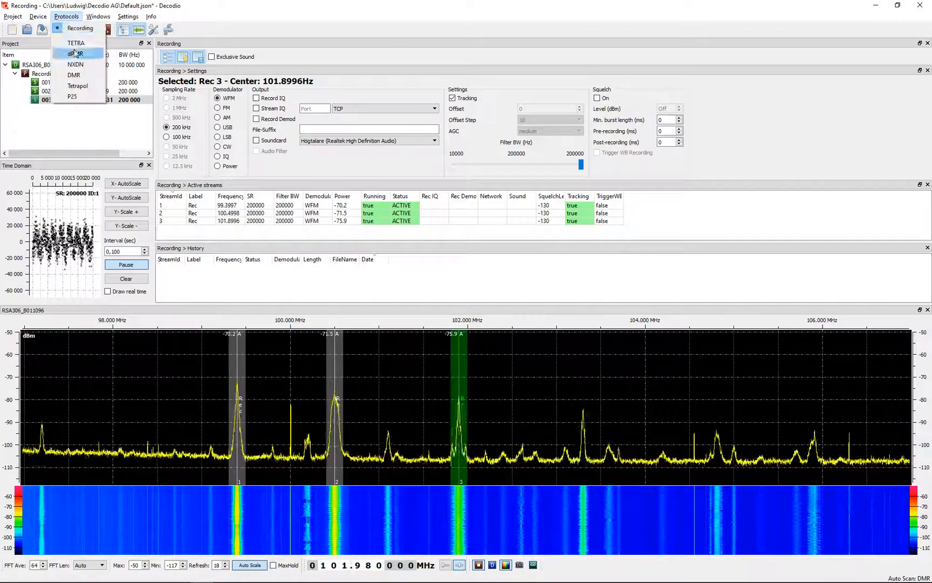
{"action": "left_click", "coordinate": [76, 42]}
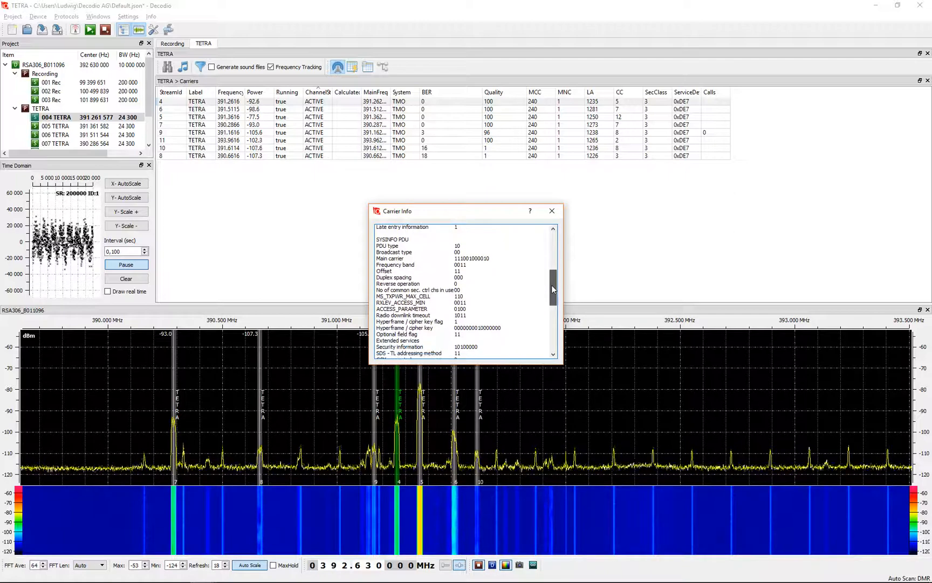
- Show the TETRA carriers report listing all eight active carriers
{"action": "left_click_drag", "start_coordinate": [553, 288], "coordinate": [553, 324]}
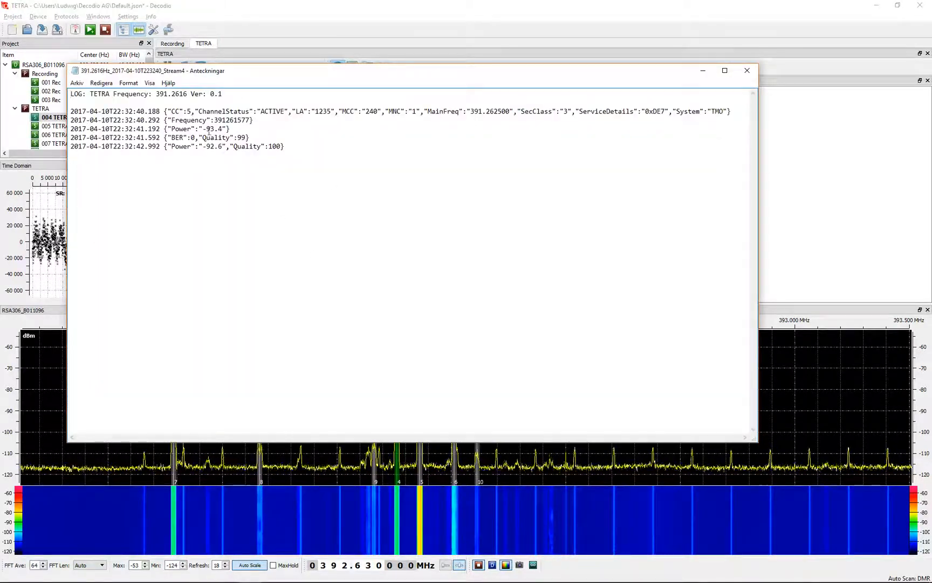
{"action": "left_click", "coordinate": [747, 70]}
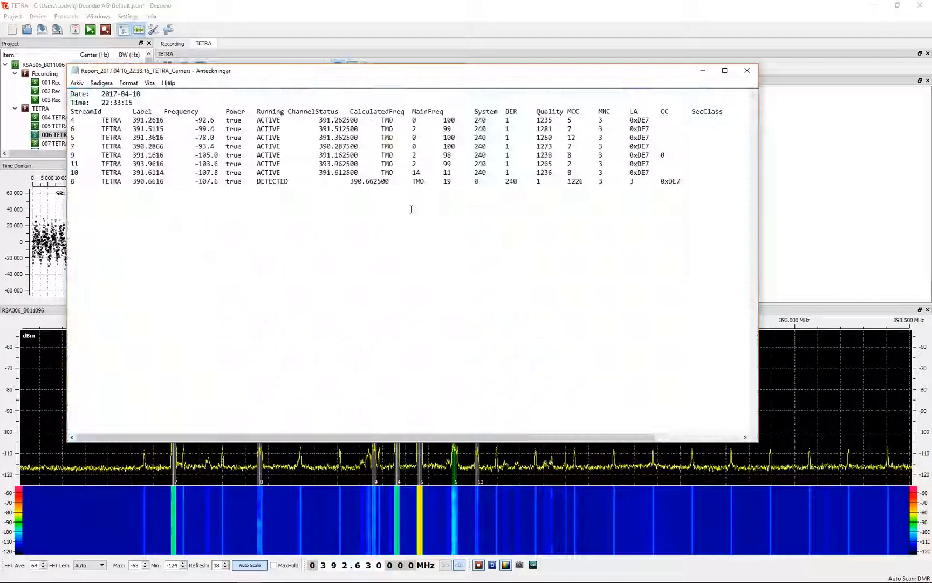
{"action": "left_click", "coordinate": [747, 70]}
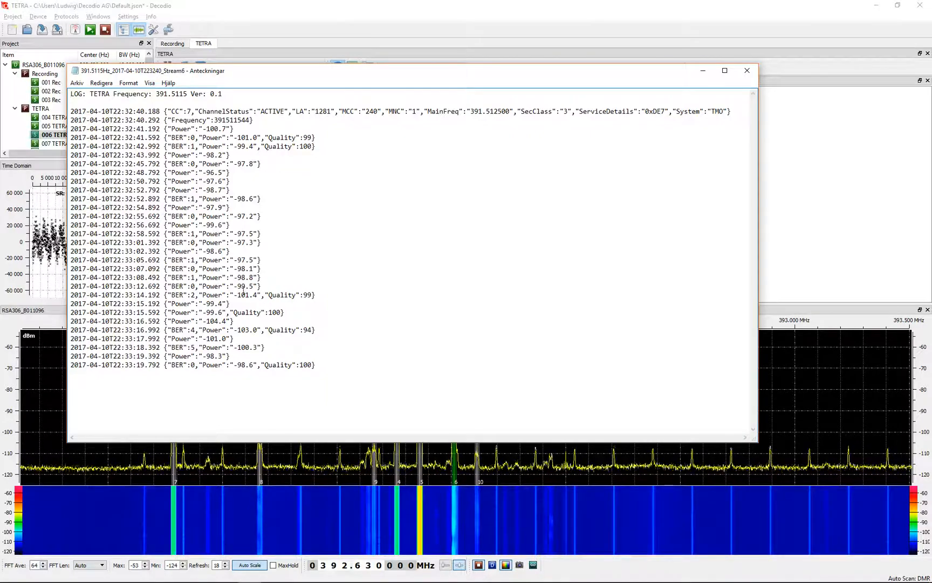
{"action": "left_click", "coordinate": [747, 70]}
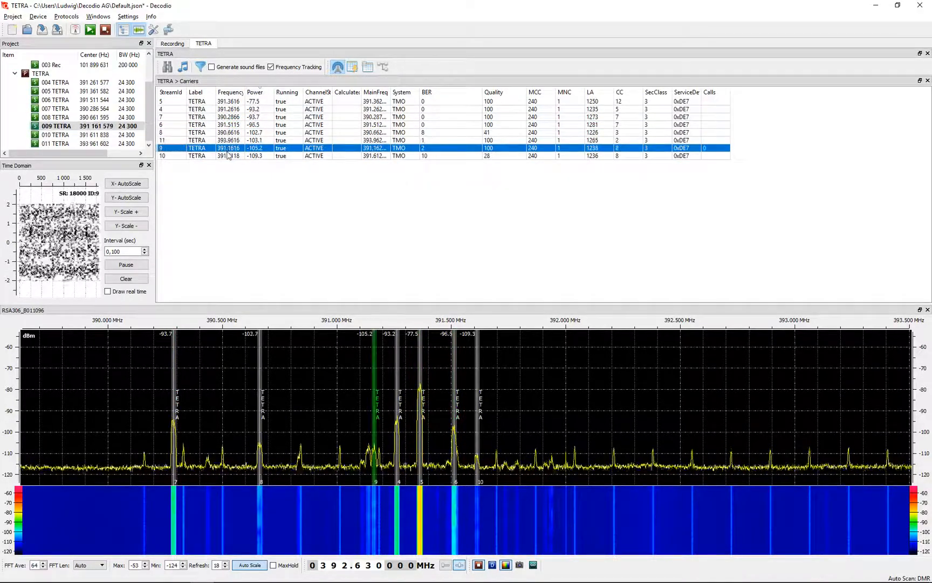
- Select carrier 5, show active calls and history, toggle Live, then hide the views
{"action": "left_click", "coordinate": [196, 101]}
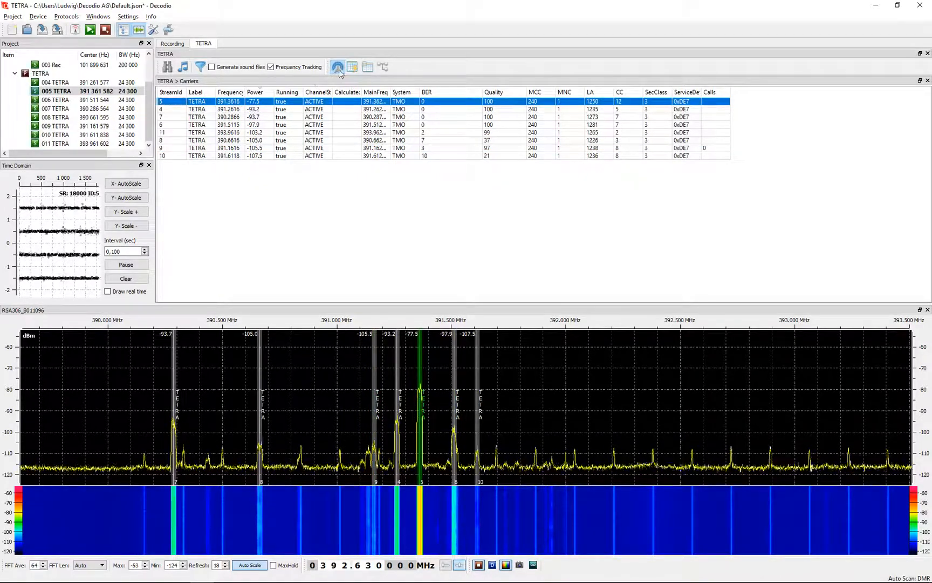
{"action": "left_click", "coordinate": [352, 66]}
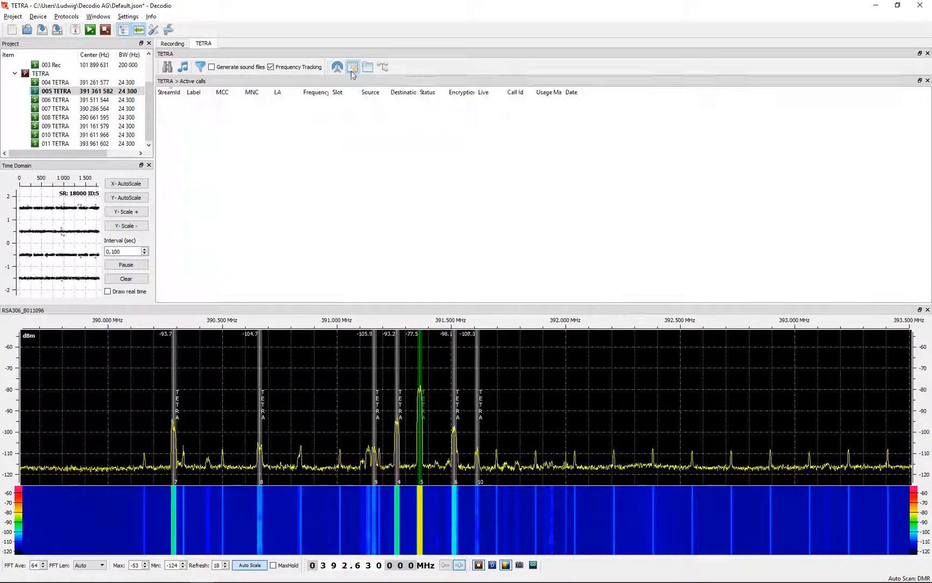
{"action": "mouse_move", "coordinate": [352, 66]}
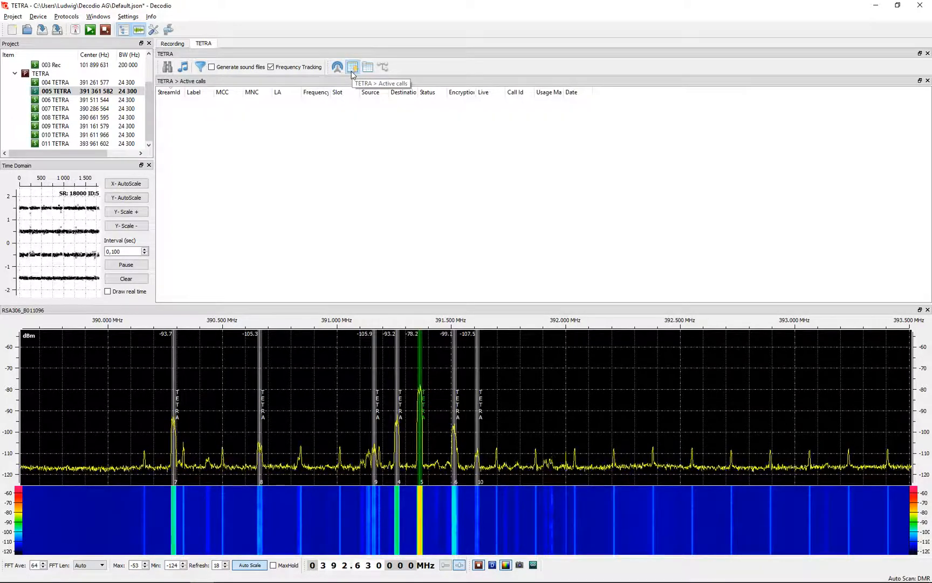
{"action": "left_click", "coordinate": [368, 66]}
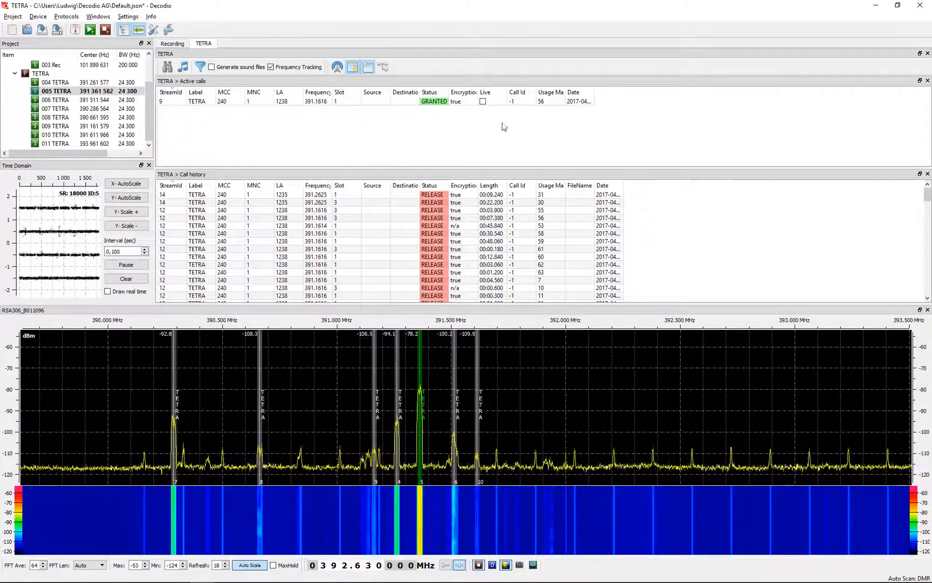
{"action": "left_click", "coordinate": [483, 101]}
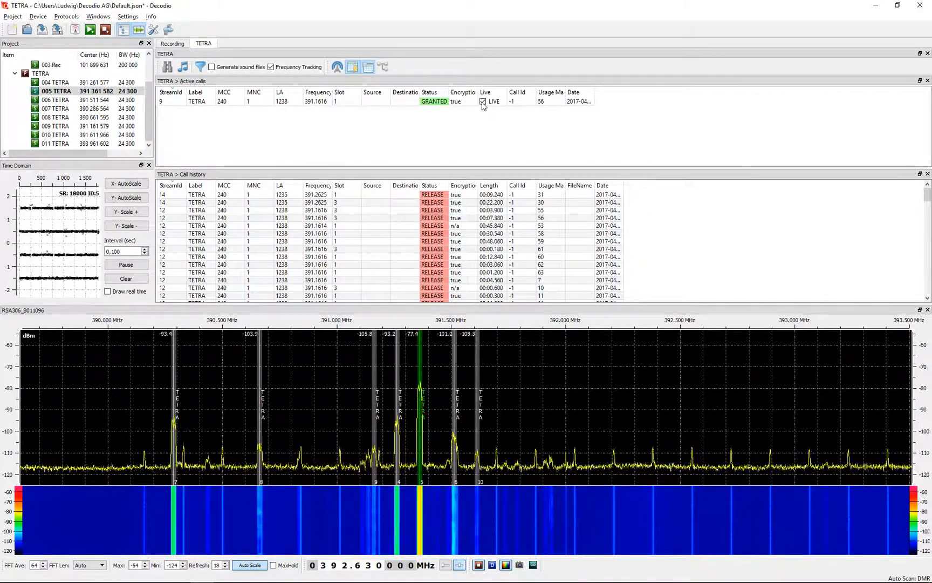
{"action": "left_click", "coordinate": [482, 101]}
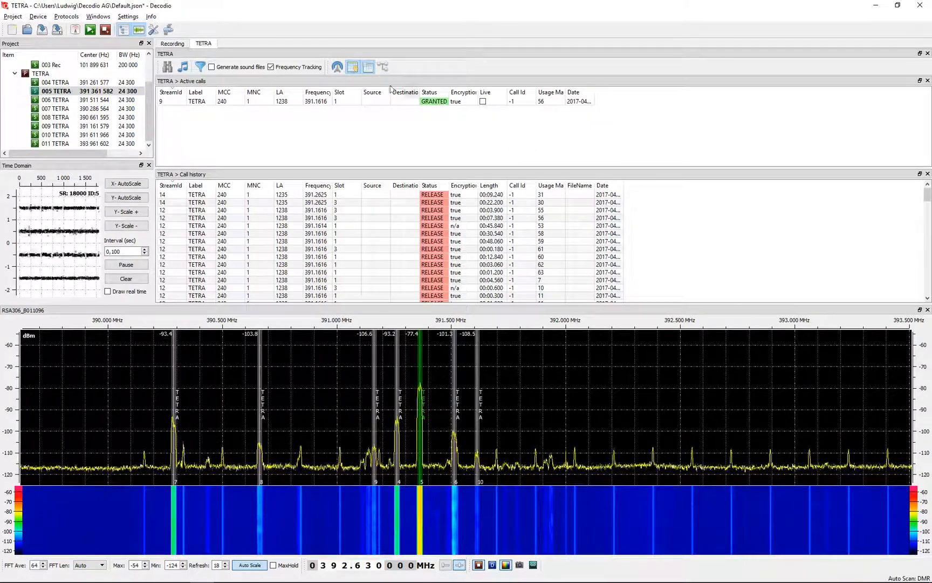
{"action": "left_click", "coordinate": [384, 66]}
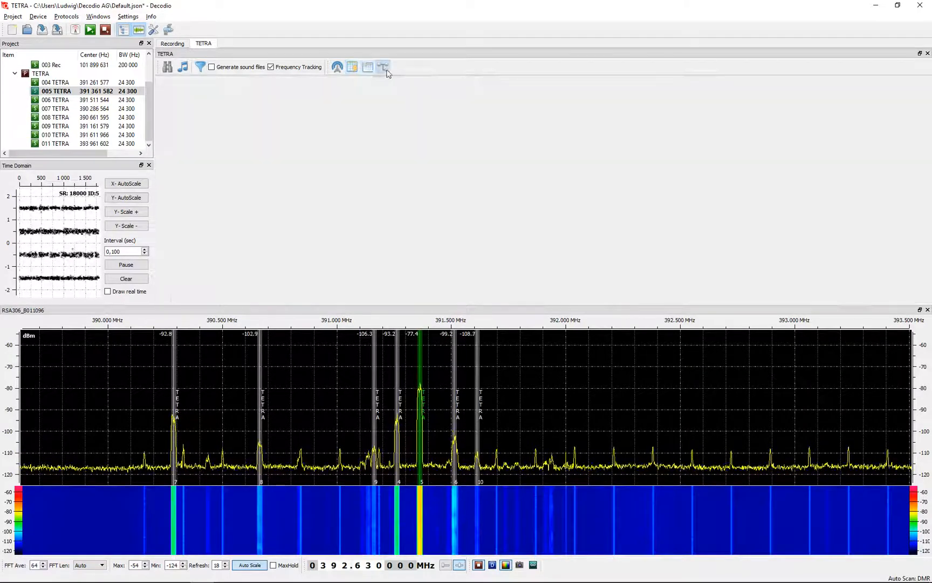
- View the carrier Tree, then return to Carriers with sound-file generation enabled
{"action": "left_click", "coordinate": [383, 67]}
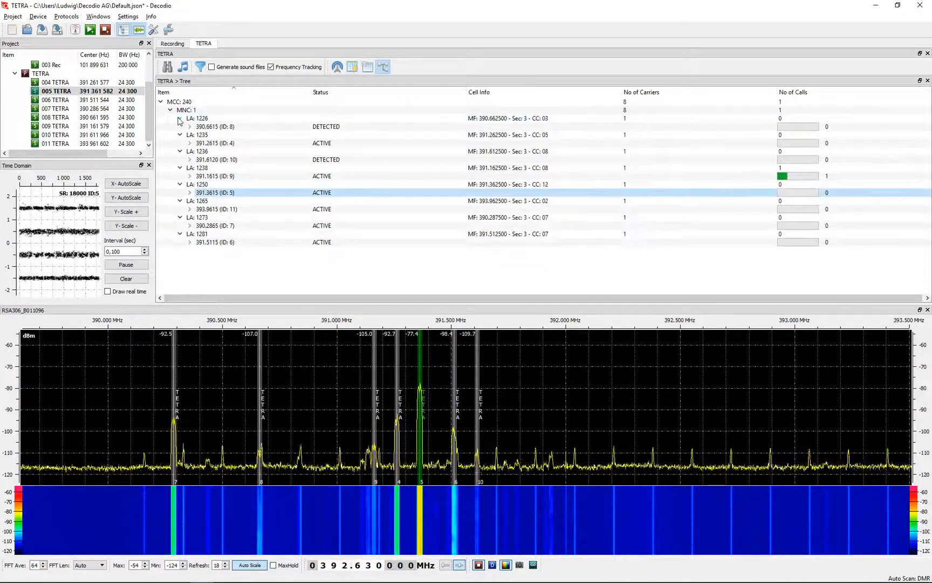
{"action": "left_click", "coordinate": [180, 118]}
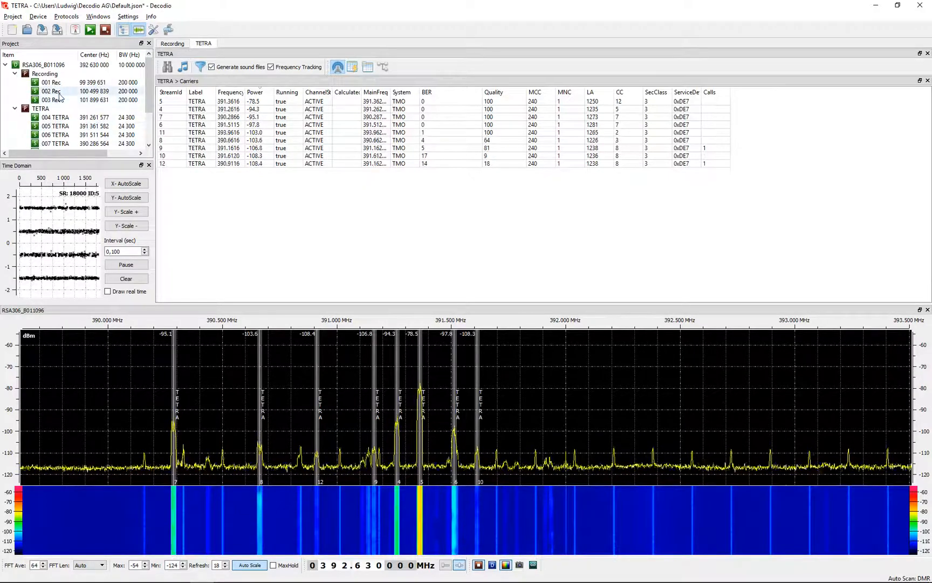
- Tune the receiver to recording stream 2 using Tune Device Here
{"action": "right_click", "coordinate": [51, 91]}
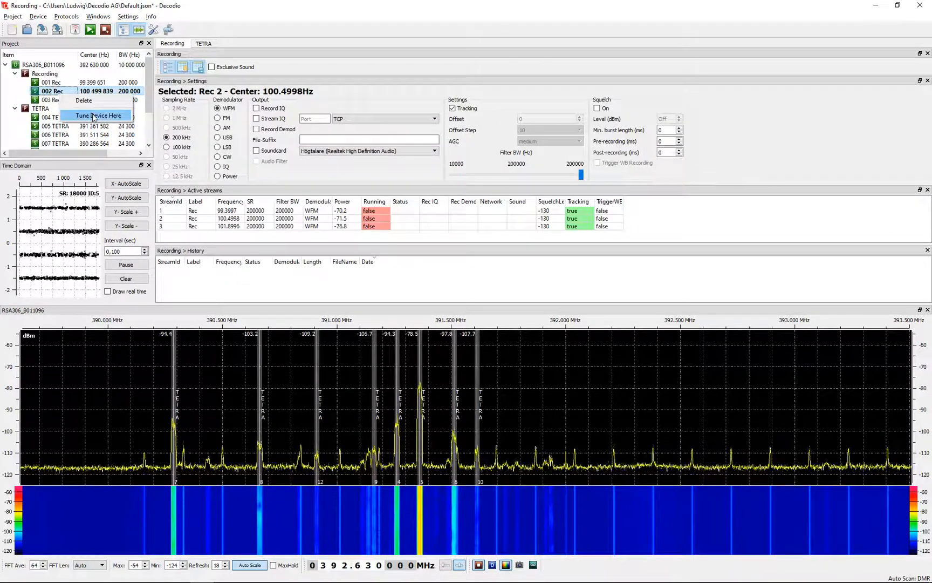
{"action": "left_click", "coordinate": [97, 115]}
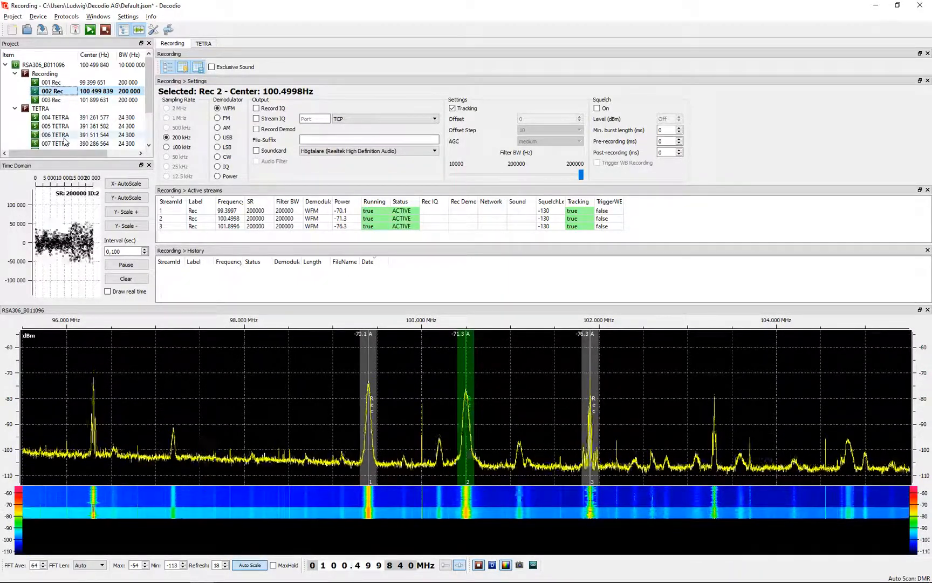
{"action": "left_click", "coordinate": [204, 43]}
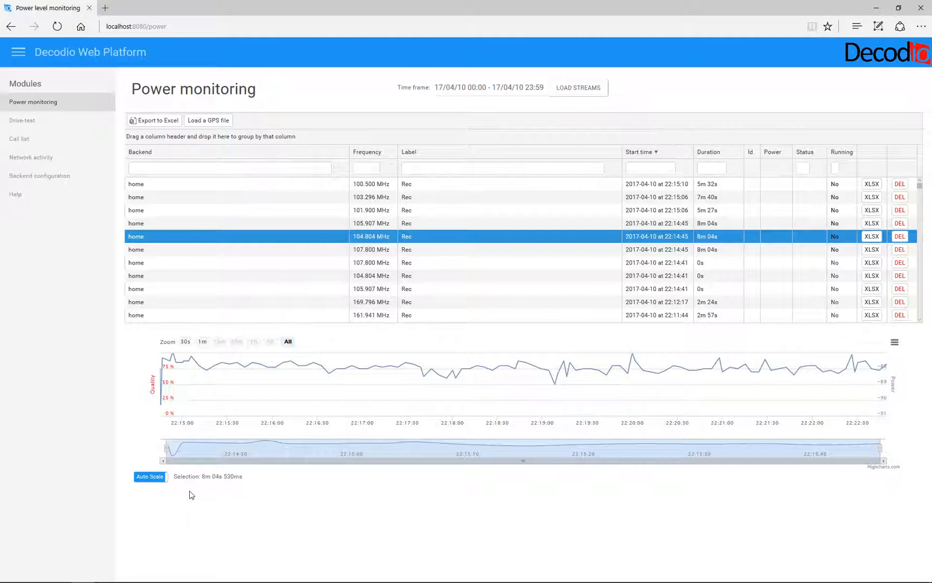
{"action": "mouse_move", "coordinate": [132, 136]}
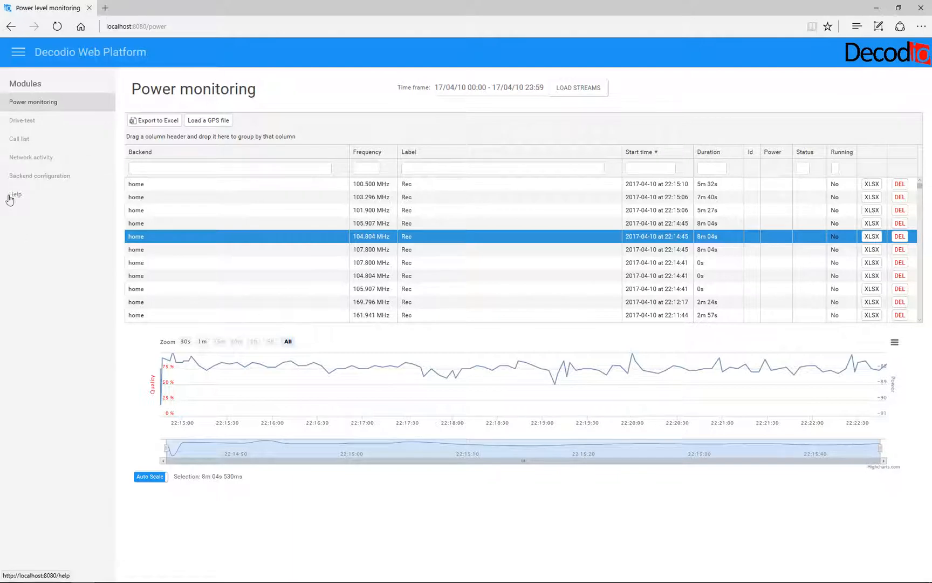
- Open the Network Activity module from the Modules sidebar
{"action": "left_click", "coordinate": [30, 157]}
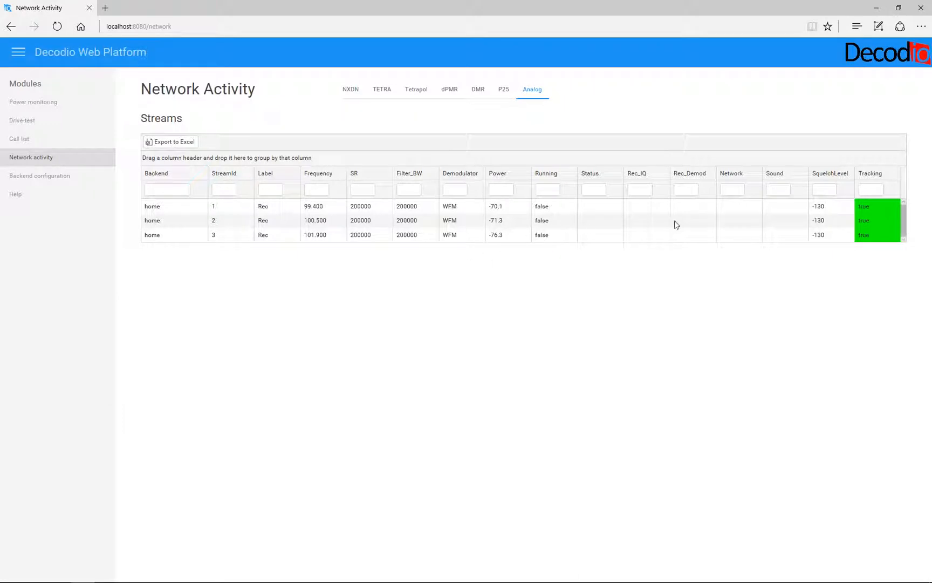
{"action": "mouse_move", "coordinate": [381, 91]}
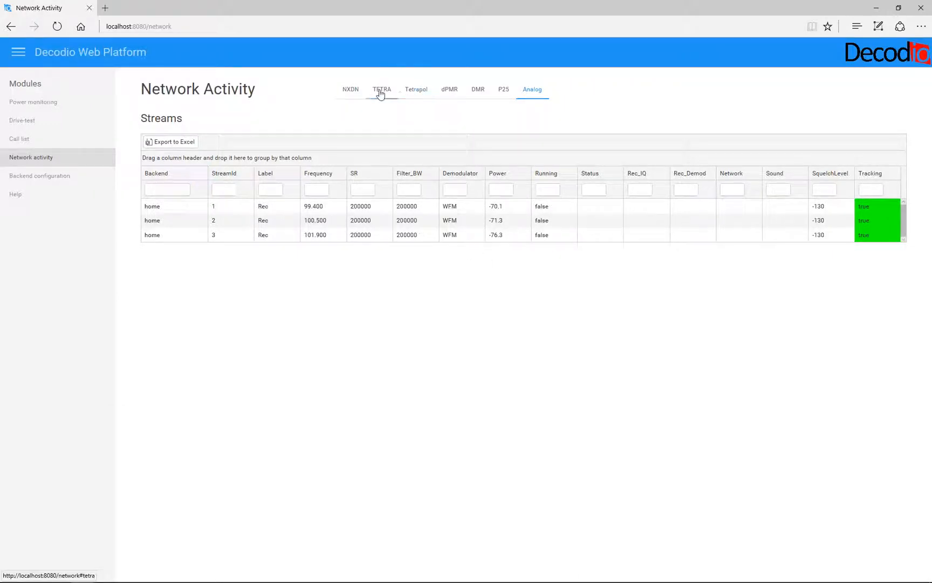
- Show Network Activity's TETRA view with its carriers table and empty calls table
{"action": "left_click", "coordinate": [382, 89]}
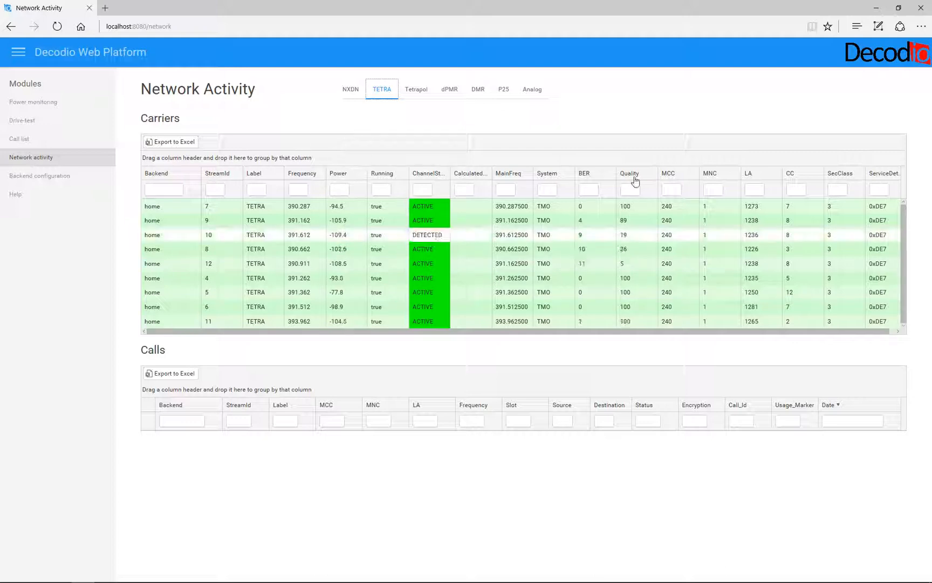
{"action": "left_click_drag", "start_coordinate": [629, 173], "coordinate": [178, 158]}
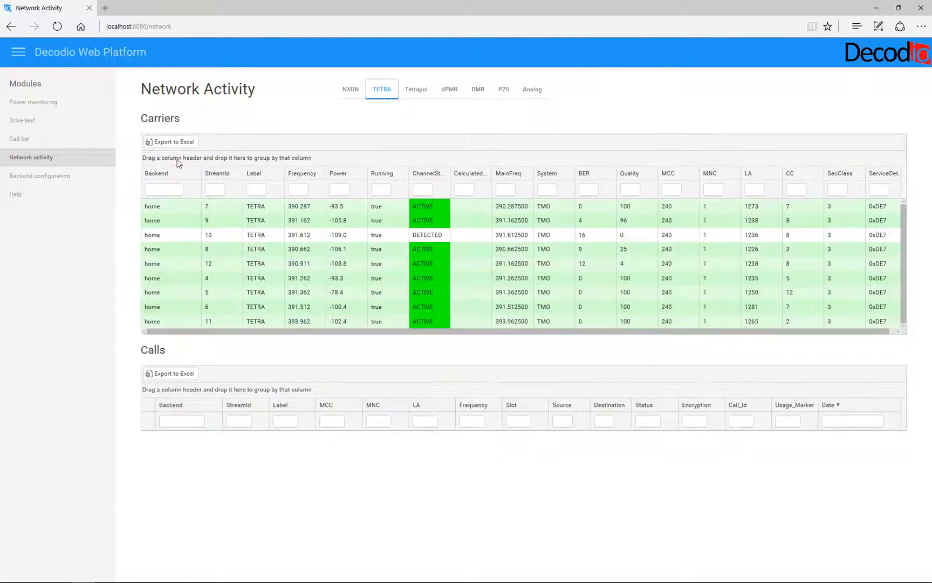
{"action": "mouse_move", "coordinate": [19, 139]}
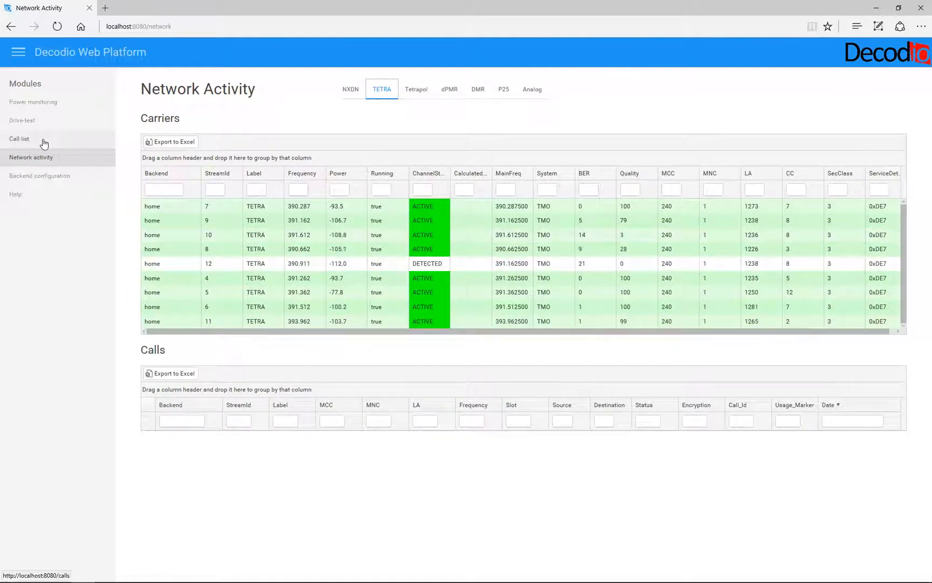
- Load the TETRA calls for the chosen time frame in the Call list module
{"action": "left_click", "coordinate": [19, 138]}
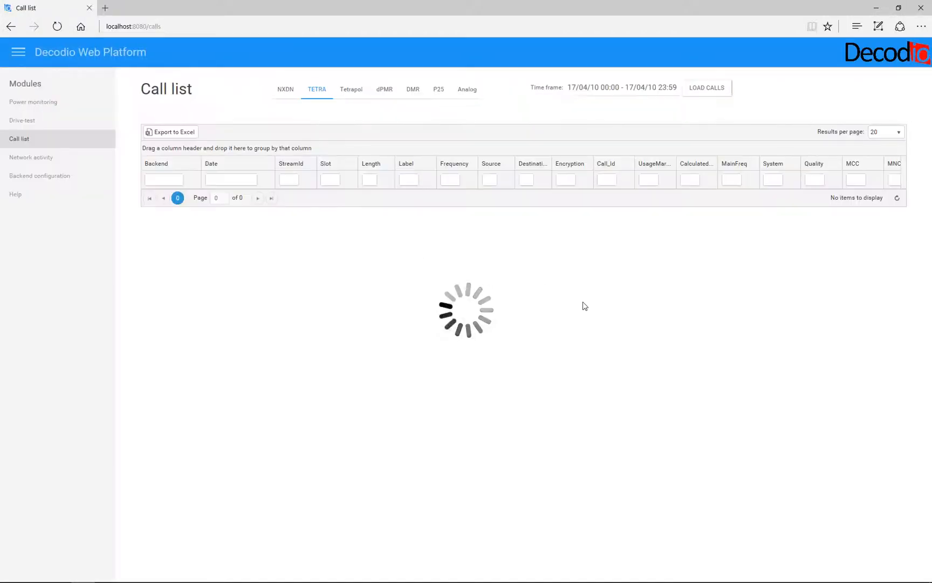
{"action": "left_click", "coordinate": [705, 87]}
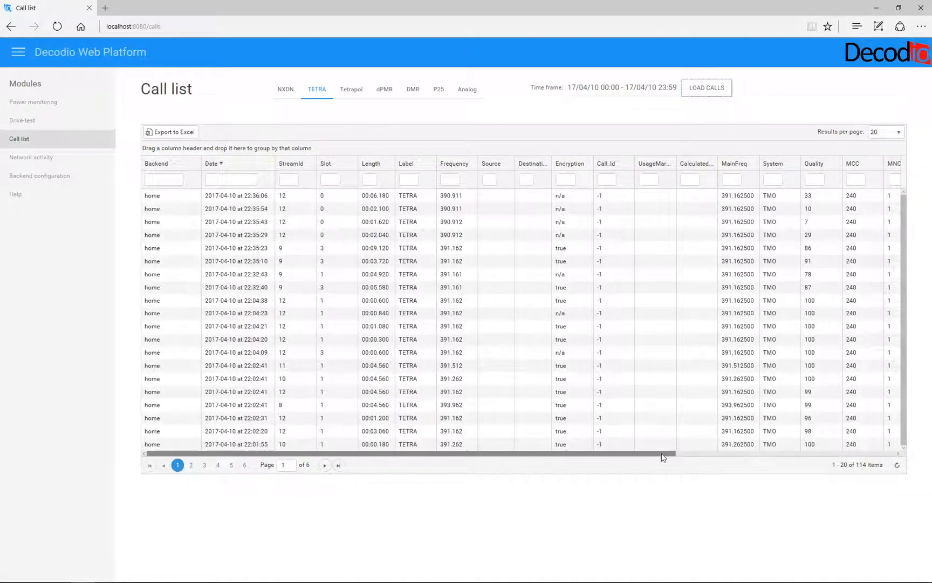
{"action": "scroll", "scroll_direction": "right", "scroll_amount": 3}
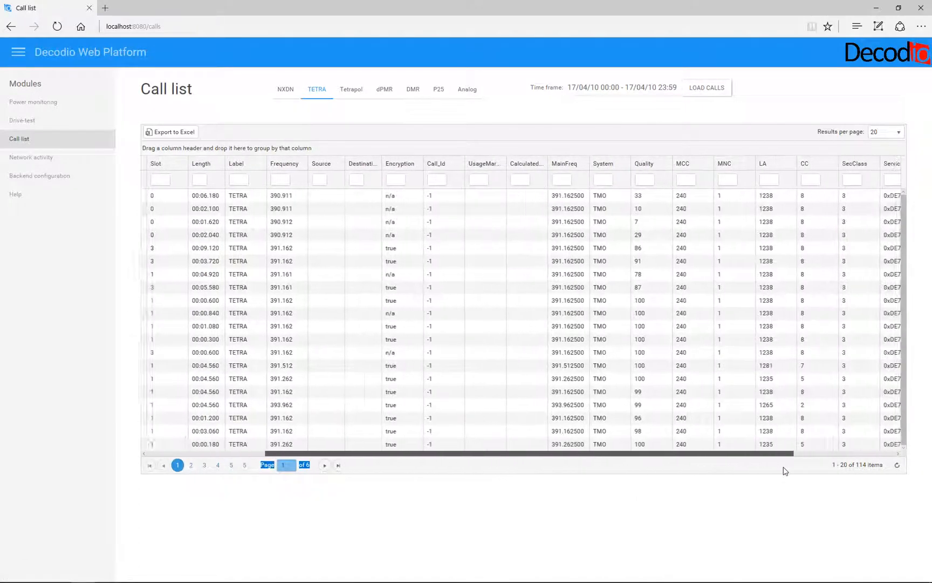
{"action": "scroll", "scroll_direction": "right", "scroll_amount": 3}
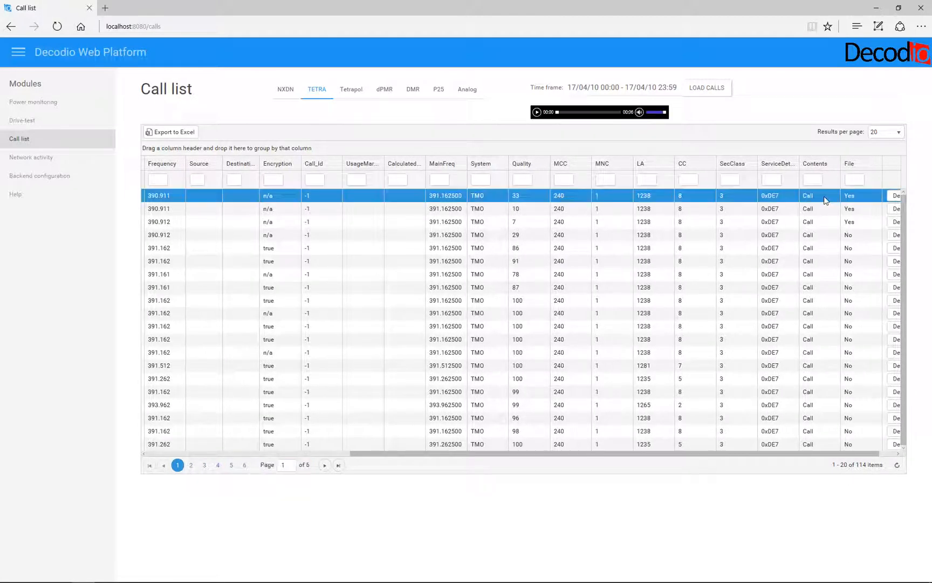
- Play back the audio of the first recorded call
{"action": "left_click", "coordinate": [537, 112]}
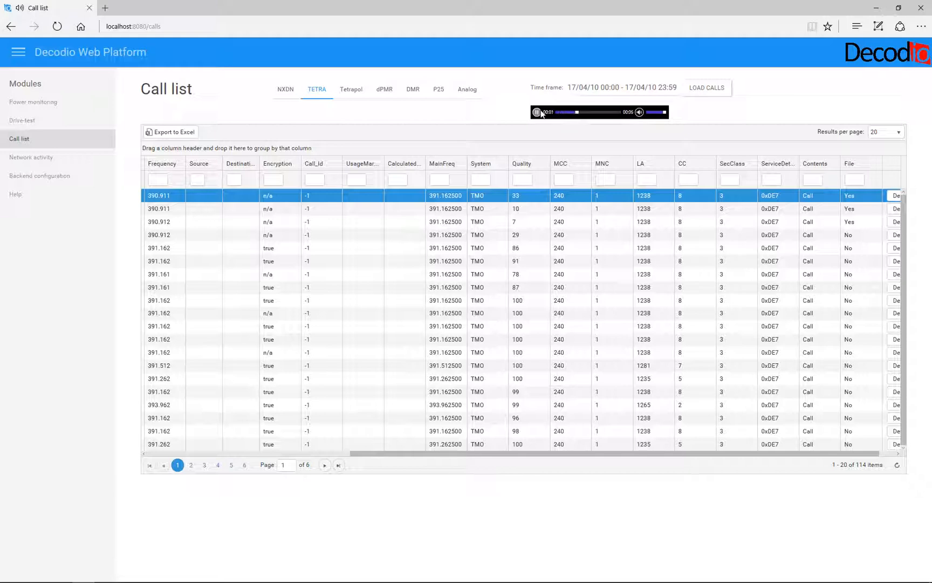
{"action": "left_click", "coordinate": [536, 112]}
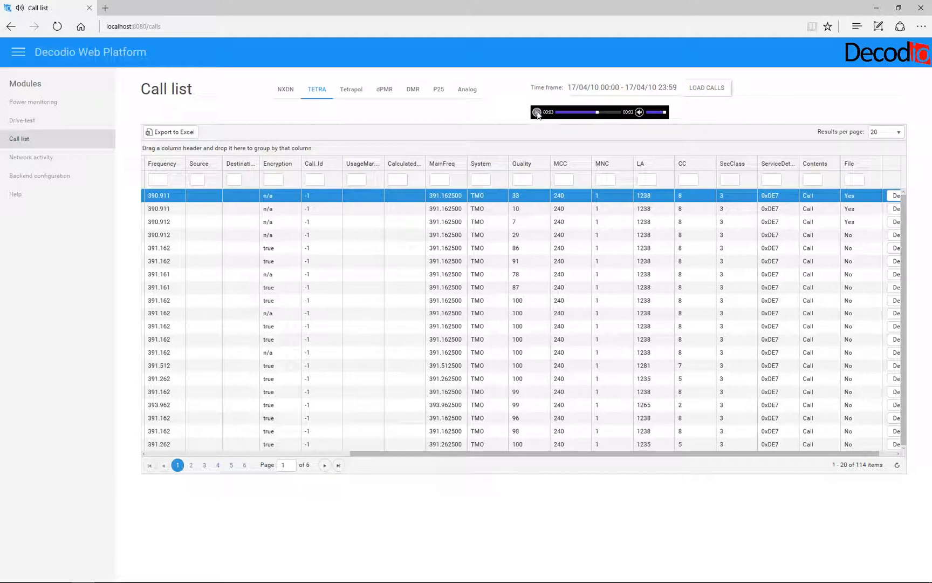
{"action": "left_click", "coordinate": [537, 112]}
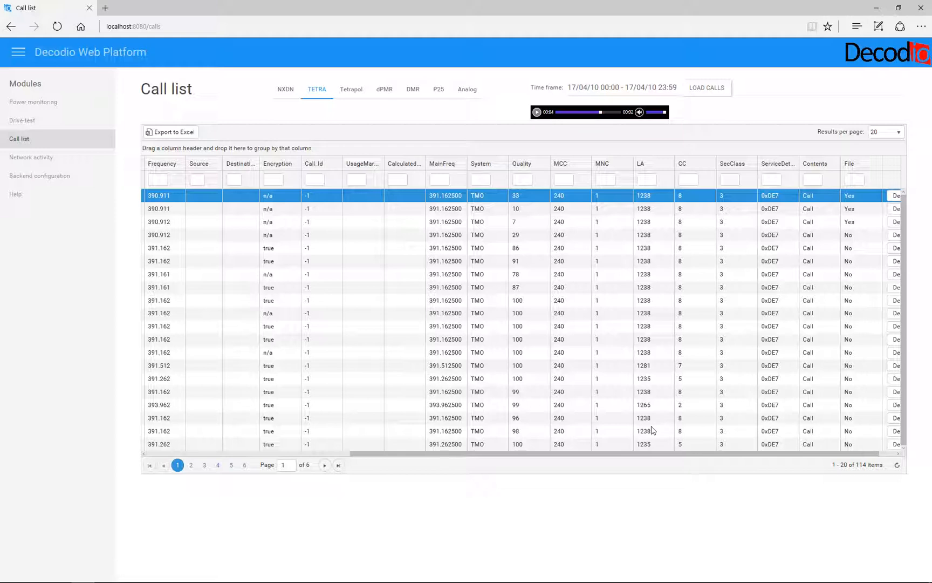
{"action": "mouse_move", "coordinate": [130, 219]}
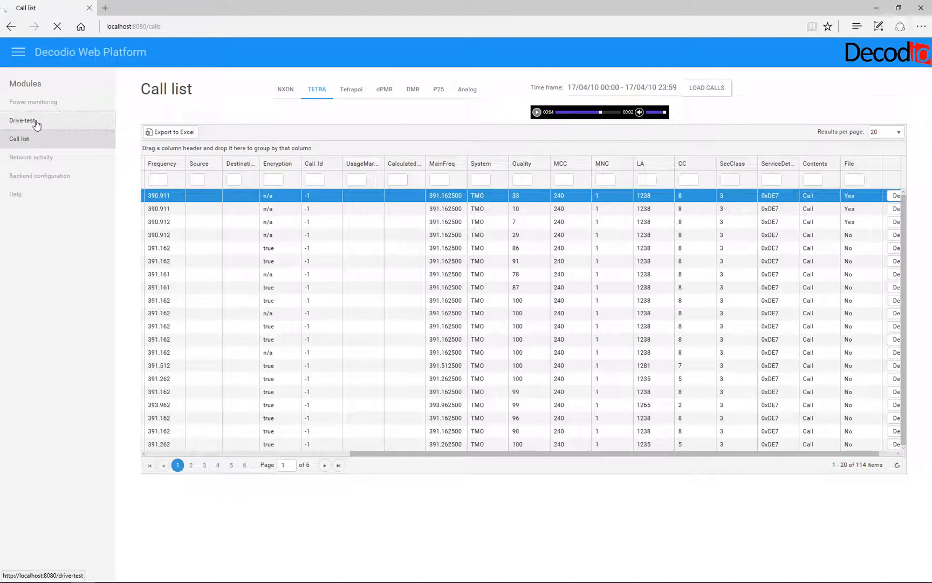
- Open Drive-test and load the eight active TETRA streams beside the map
{"action": "left_click", "coordinate": [23, 120]}
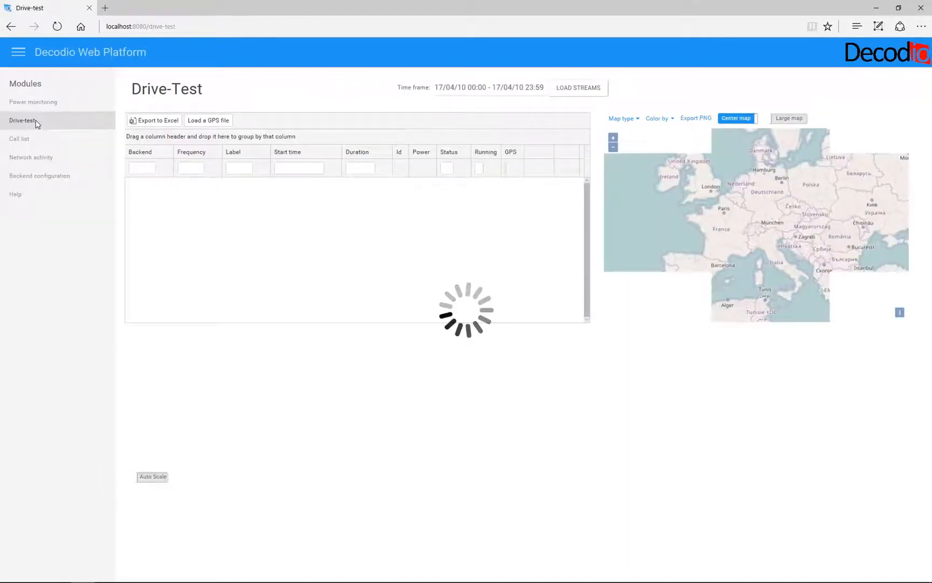
{"action": "left_click", "coordinate": [577, 88]}
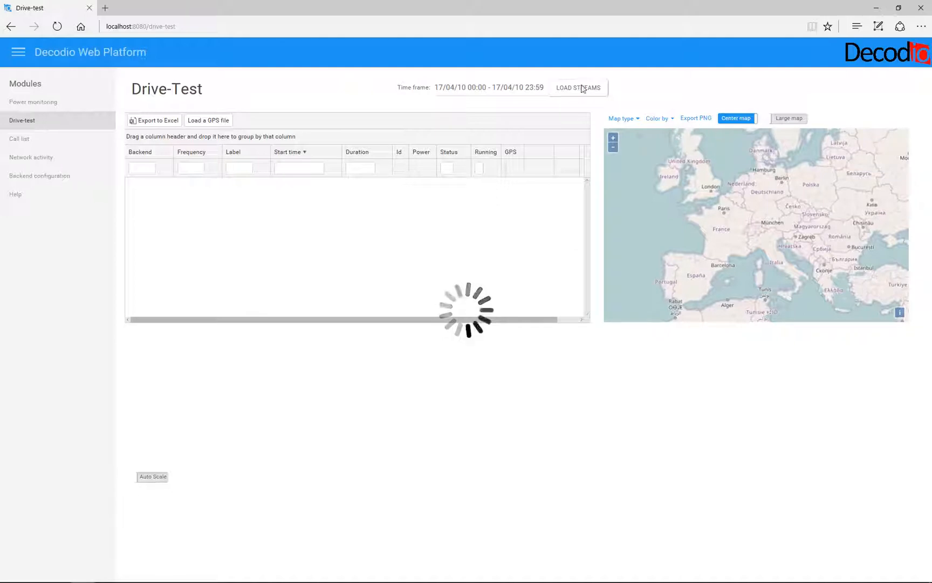
{"action": "left_click", "coordinate": [578, 87]}
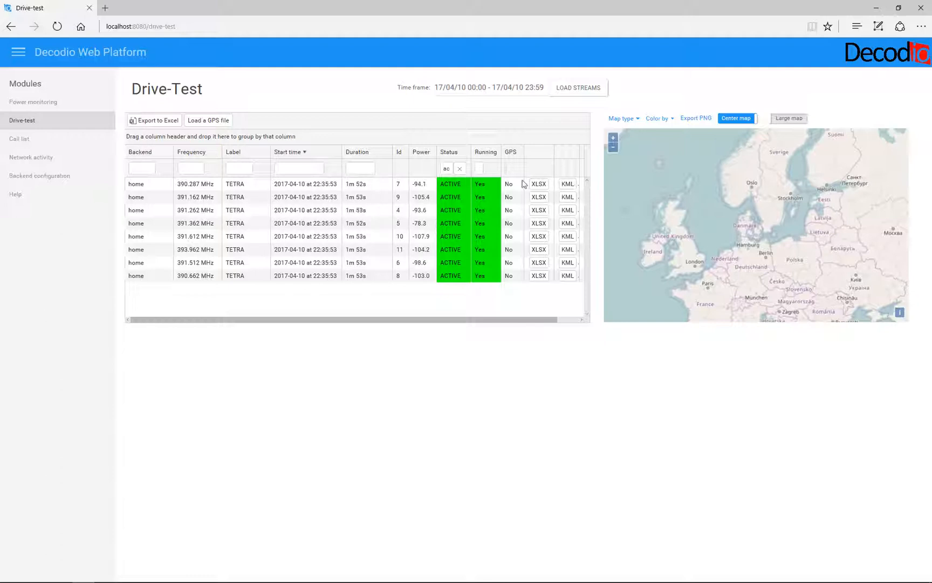
{"action": "mouse_move", "coordinate": [33, 102]}
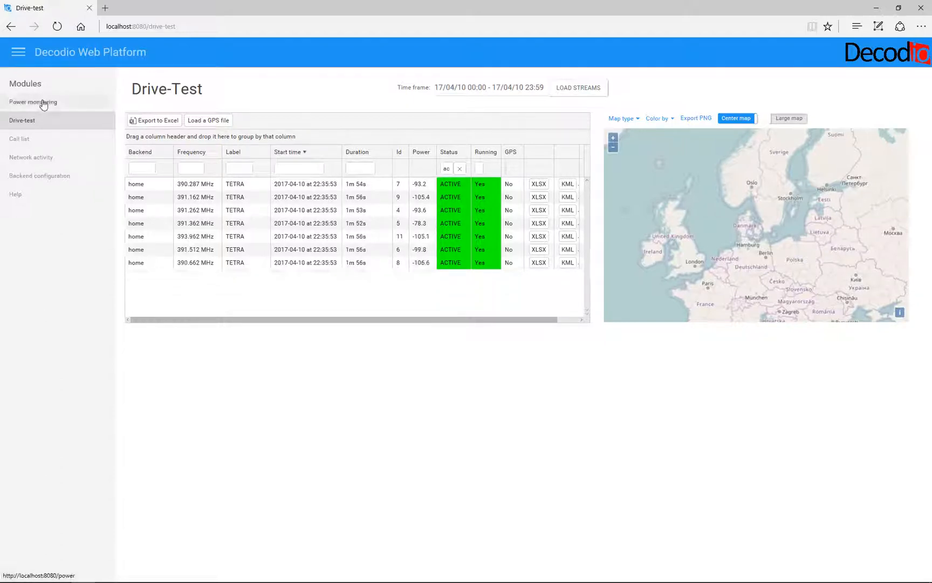
- In Power monitoring, keep today's time frame, enable Auto Scale, and chart the 391.362 MHz stream
{"action": "left_click", "coordinate": [33, 101]}
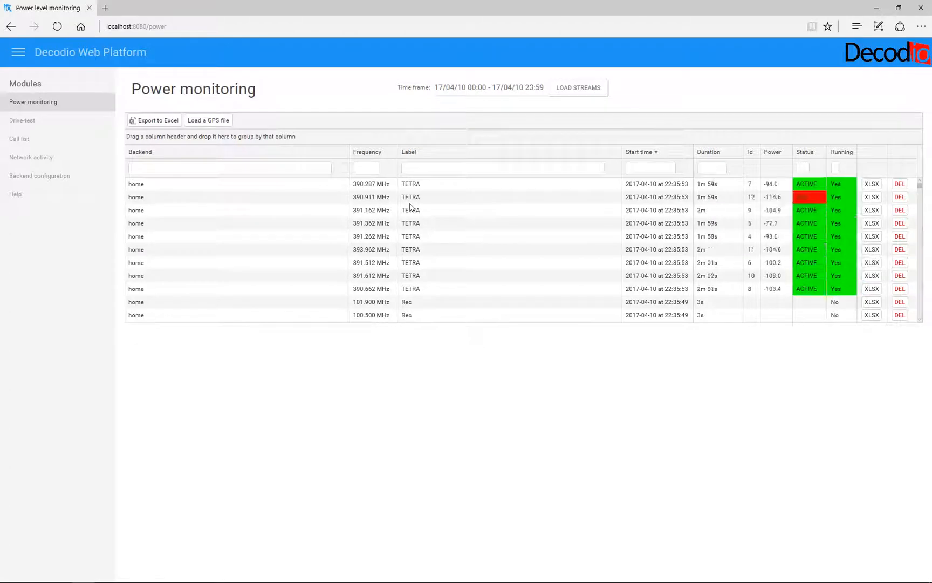
{"action": "left_click", "coordinate": [489, 88]}
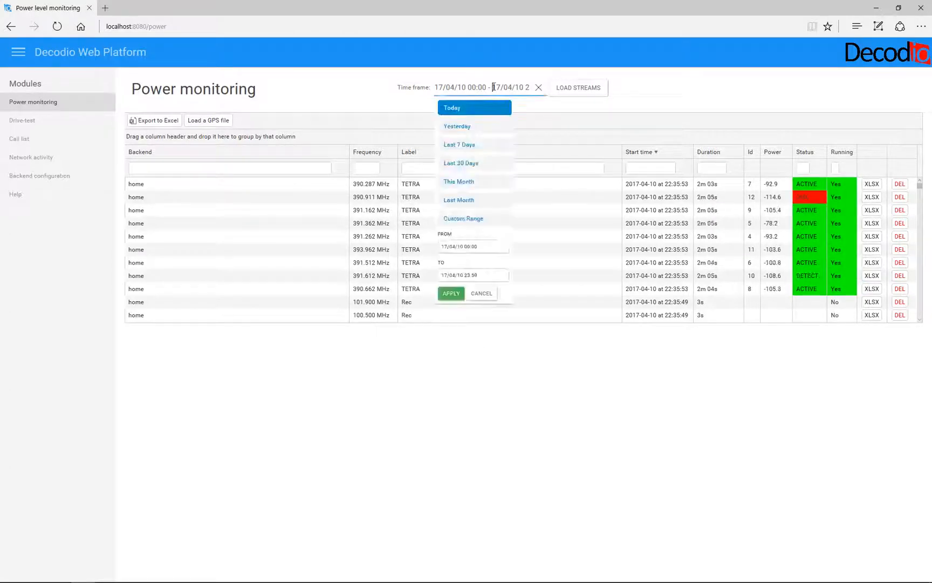
{"action": "left_click", "coordinate": [459, 181]}
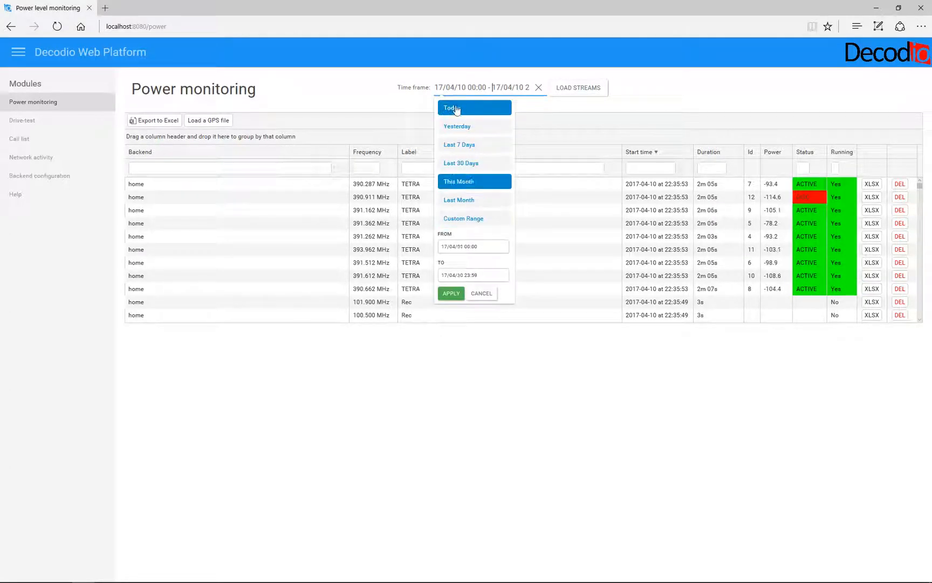
{"action": "left_click", "coordinate": [450, 293]}
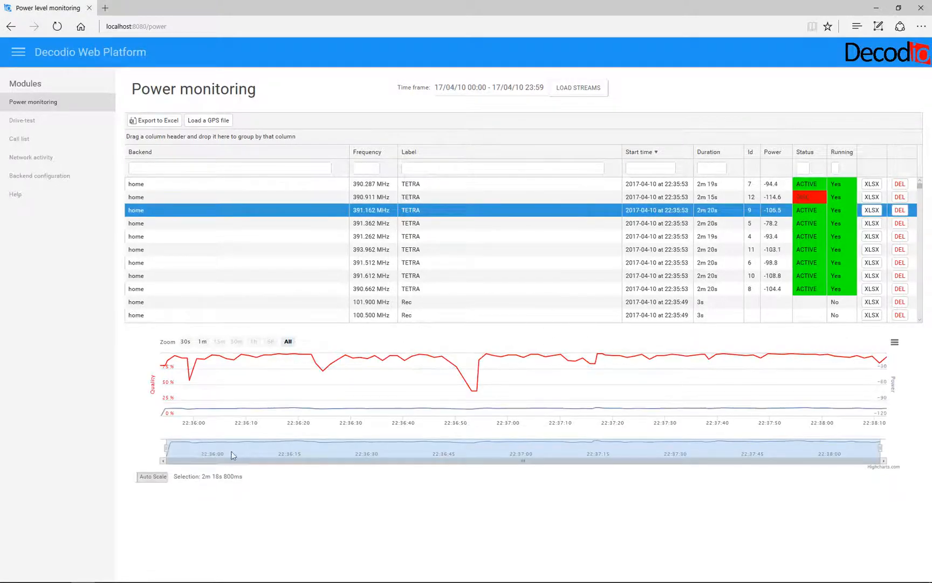
{"action": "left_click", "coordinate": [152, 477]}
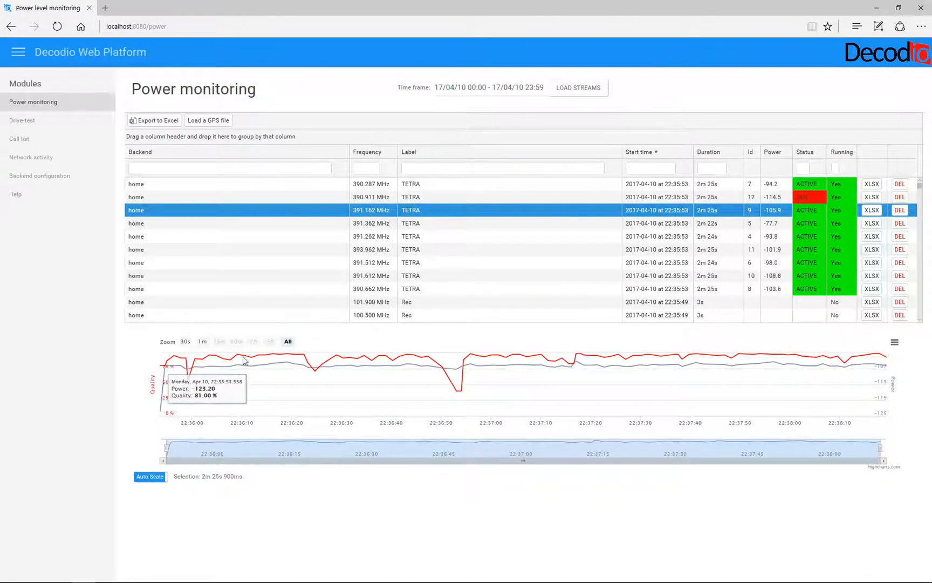
{"action": "mouse_move", "coordinate": [383, 378]}
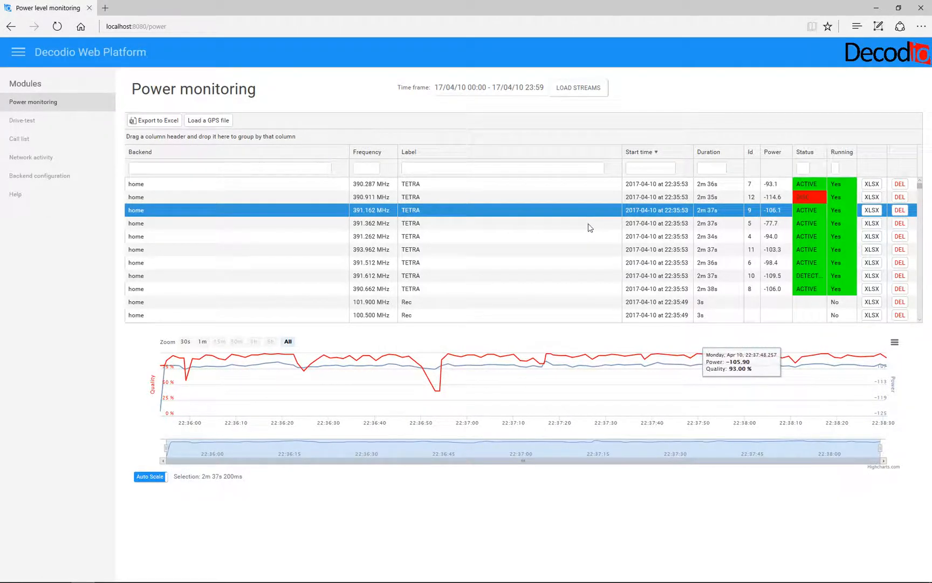
{"action": "left_click", "coordinate": [410, 223]}
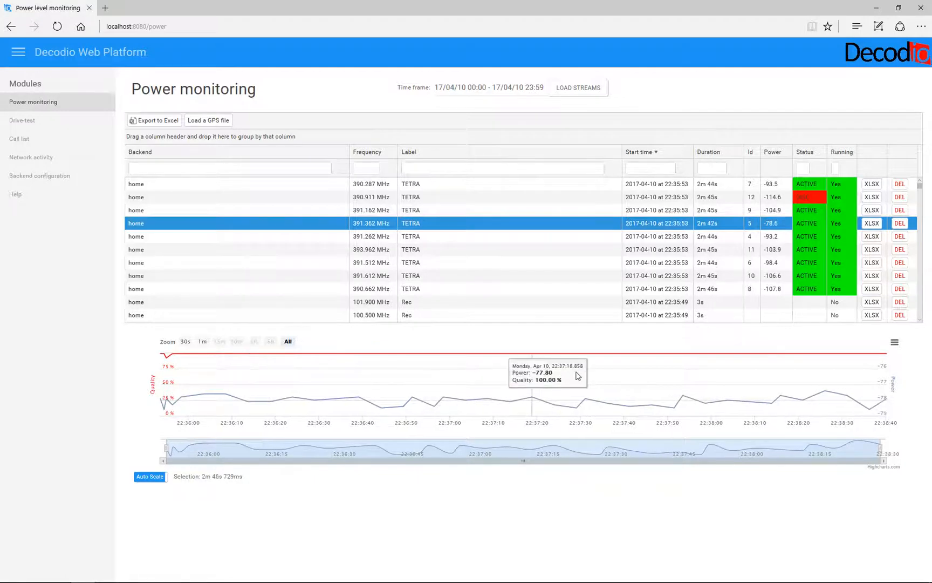
{"action": "mouse_move", "coordinate": [296, 383]}
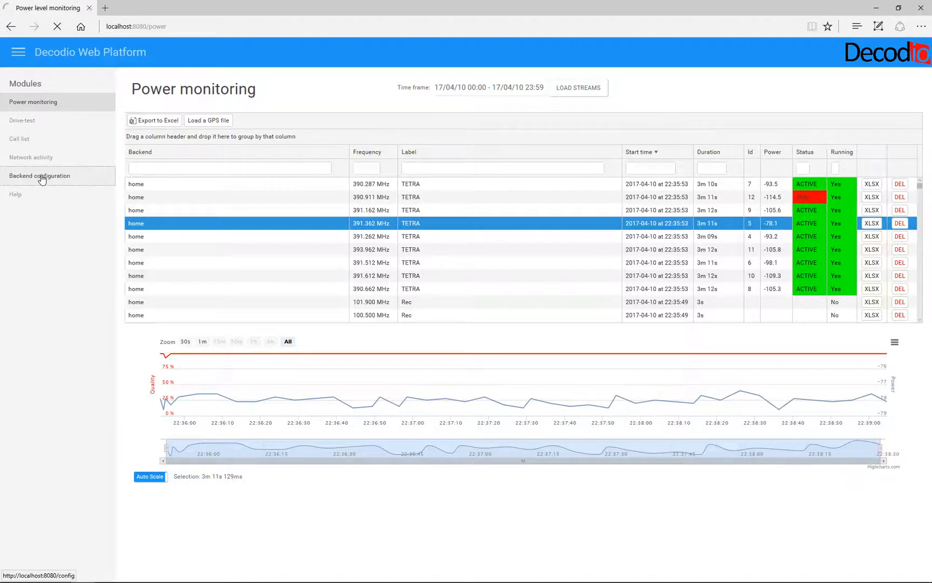
- List the home backend's devices and edit Device 1's frequency switching rule
{"action": "left_click", "coordinate": [39, 176]}
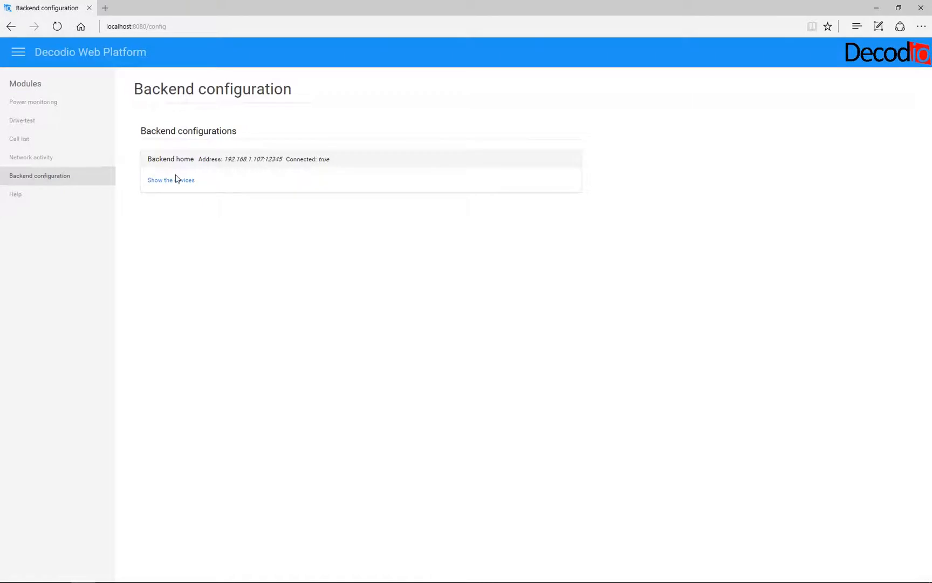
{"action": "left_click", "coordinate": [170, 180]}
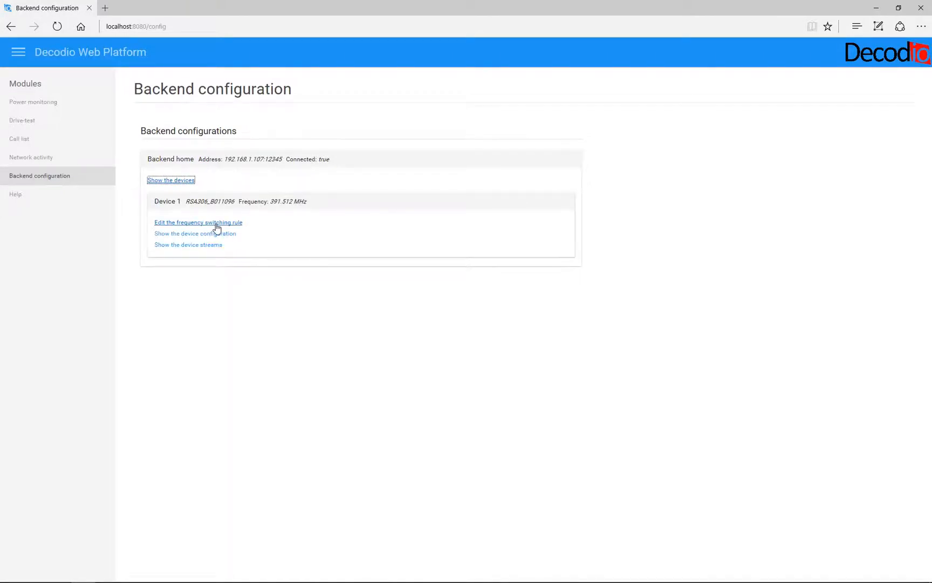
{"action": "left_click", "coordinate": [198, 222]}
{"action": "type", "text": "1"}
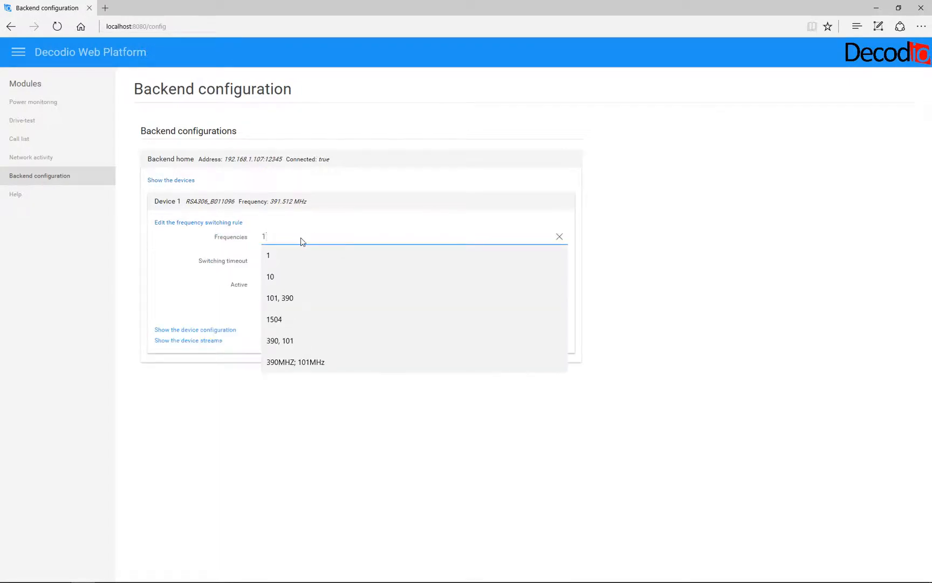
- Enter frequencies 100, 390, 420, 500, set timeout 1 second, and tick Active
{"action": "type", "text": "00"}
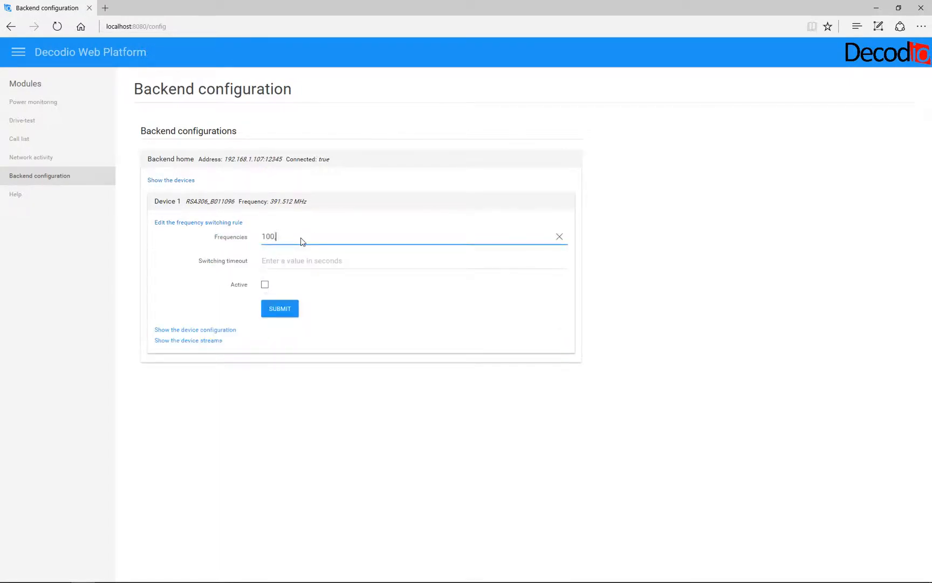
{"action": "type", "text": ", 390,"}
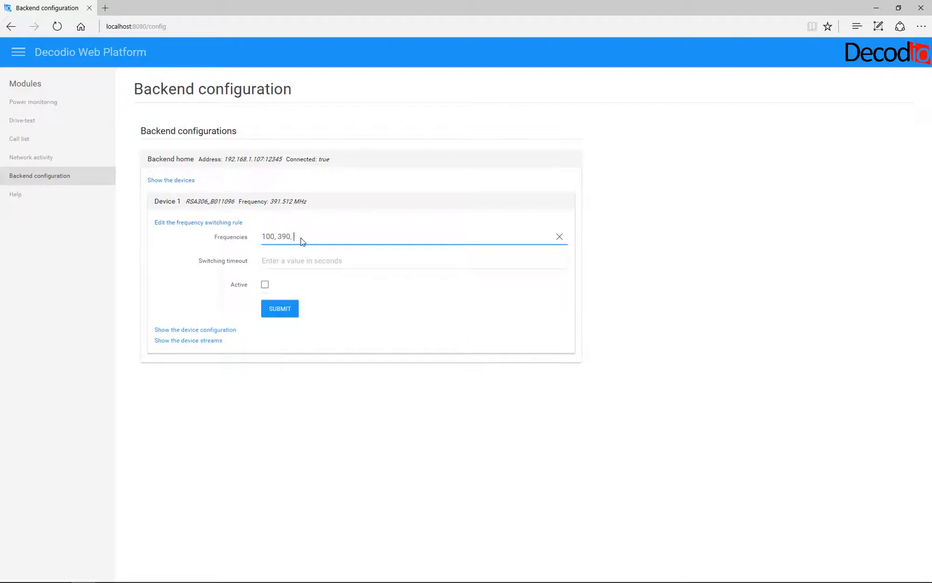
{"action": "type", "text": "420"}
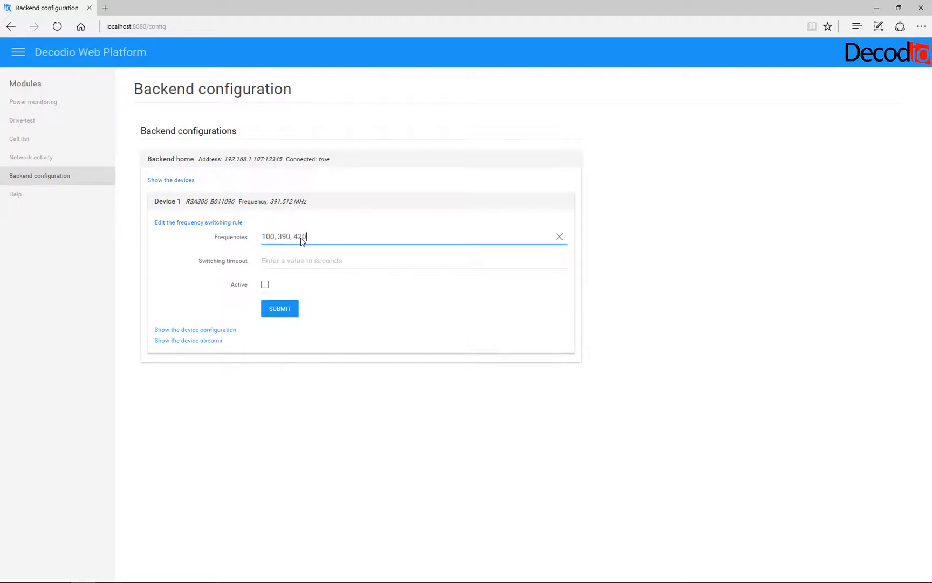
{"action": "type", "text": ", 500"}
{"action": "left_click", "coordinate": [414, 260]}
{"action": "type", "text": "1"}
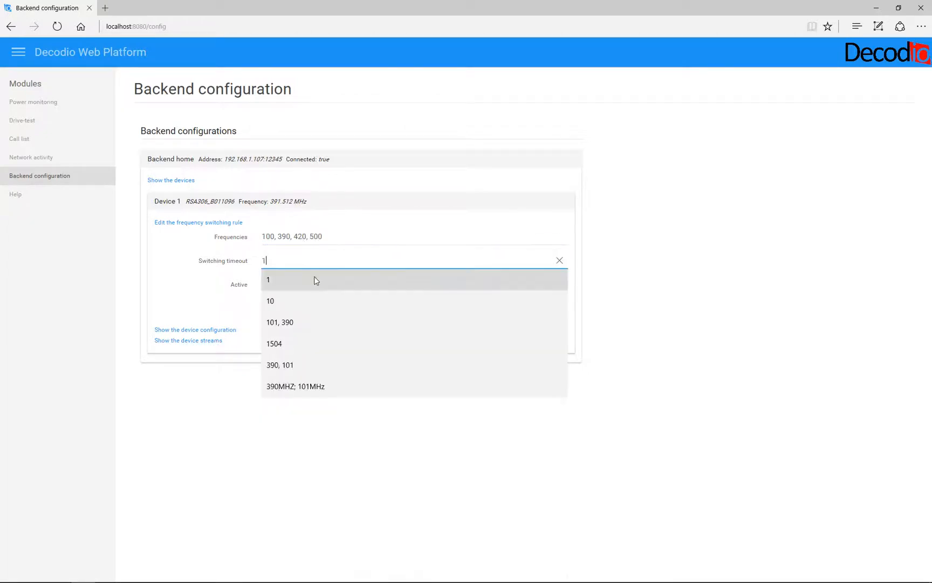
{"action": "left_click", "coordinate": [268, 280]}
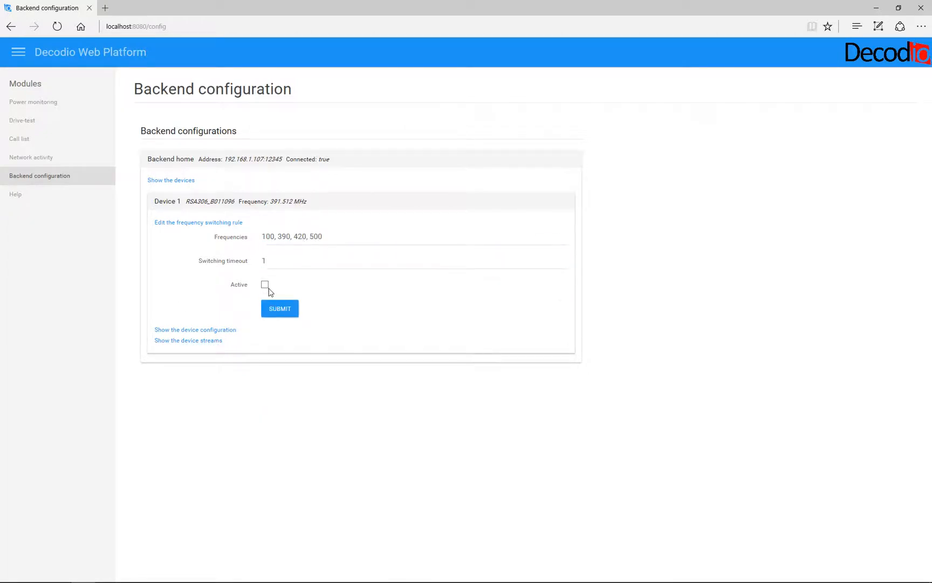
{"action": "left_click", "coordinate": [265, 284]}
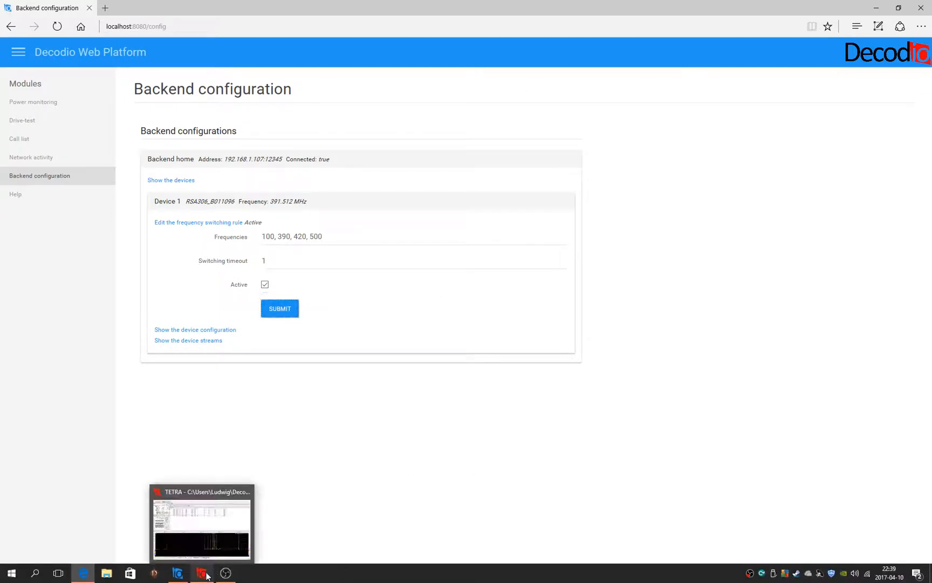
- Return to the Decodio desktop window and open the Protocols menu
{"action": "left_click", "coordinate": [202, 522]}
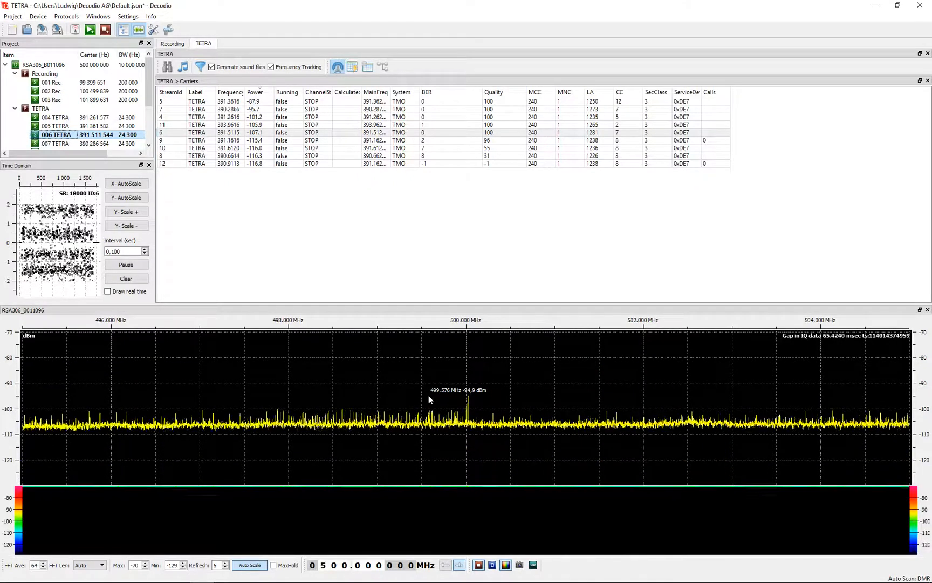
{"action": "left_click", "coordinate": [66, 16]}
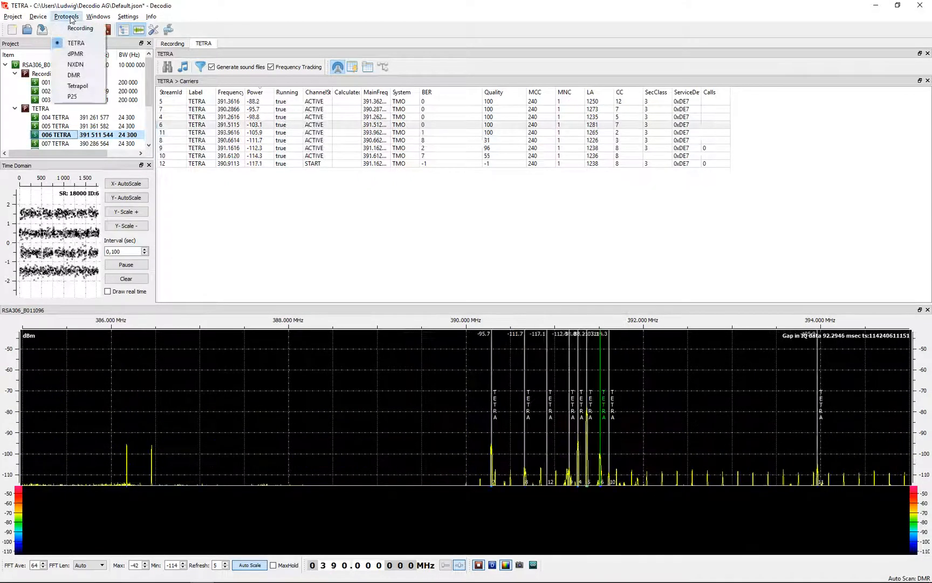